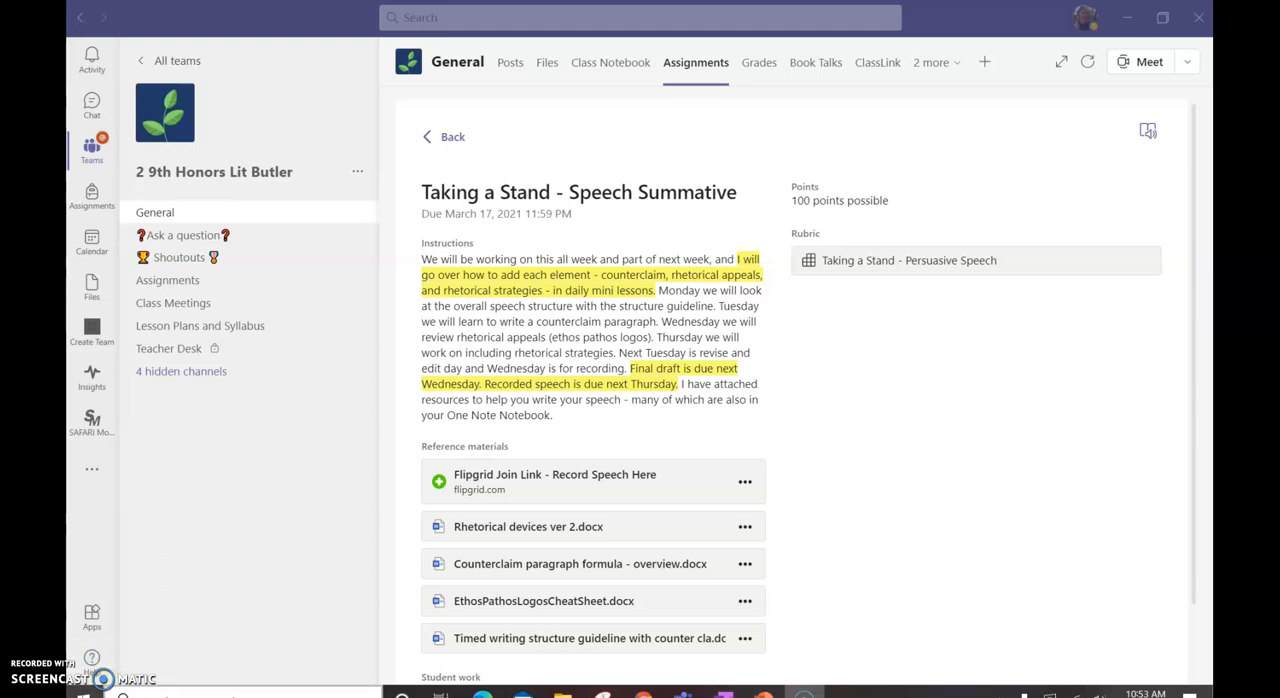
# Step: Scroll down the speech summative assignment page toward the Rubric section
pyautogui.scroll(-3)
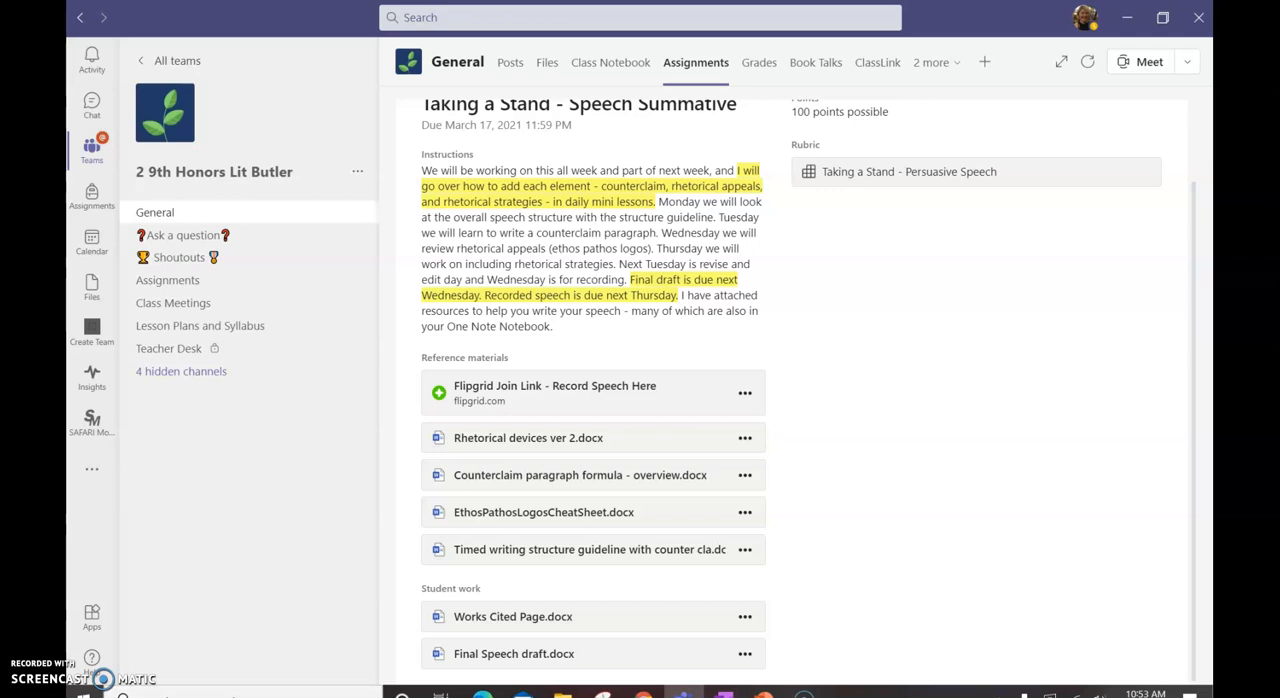
pyautogui.moveTo(398, 372)
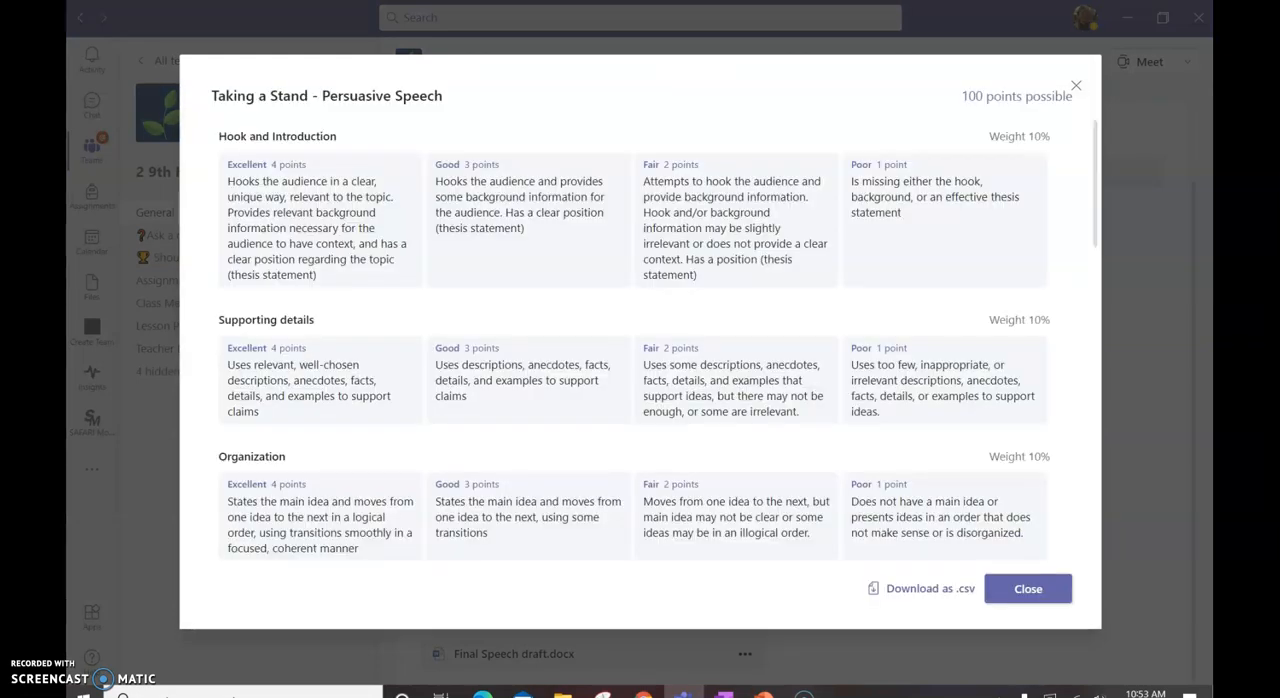
pyautogui.moveTo(92, 180)
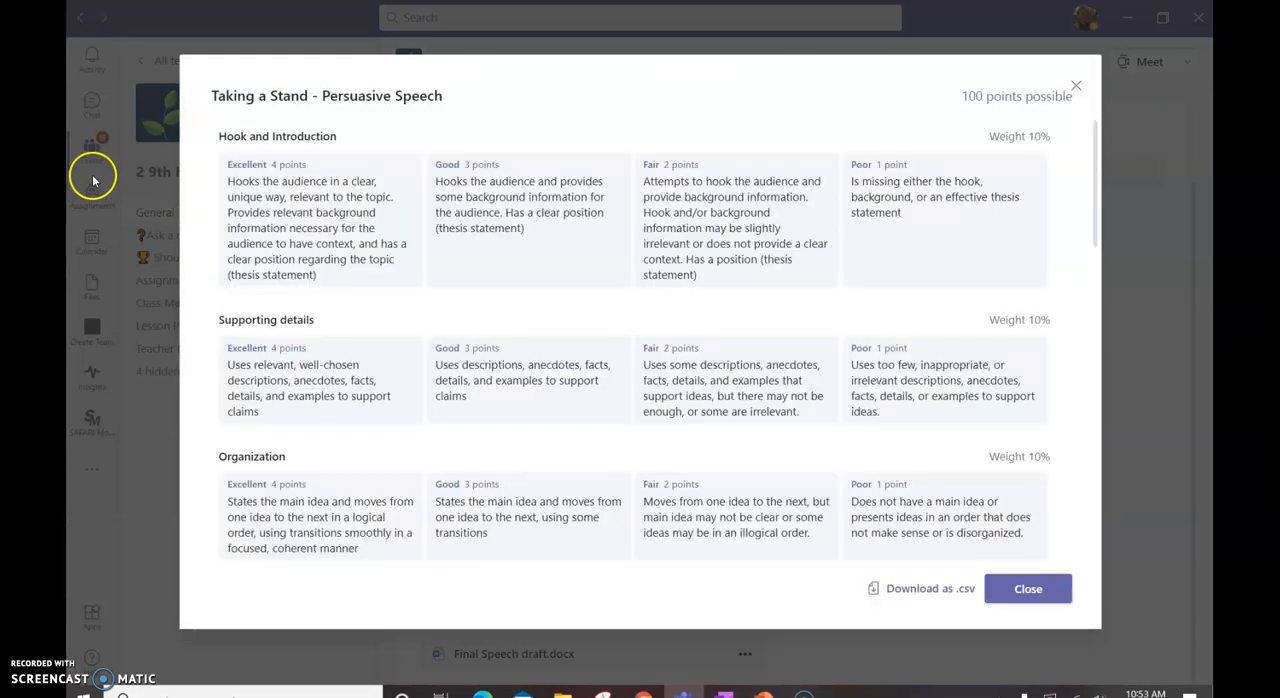
pyautogui.moveTo(376, 246)
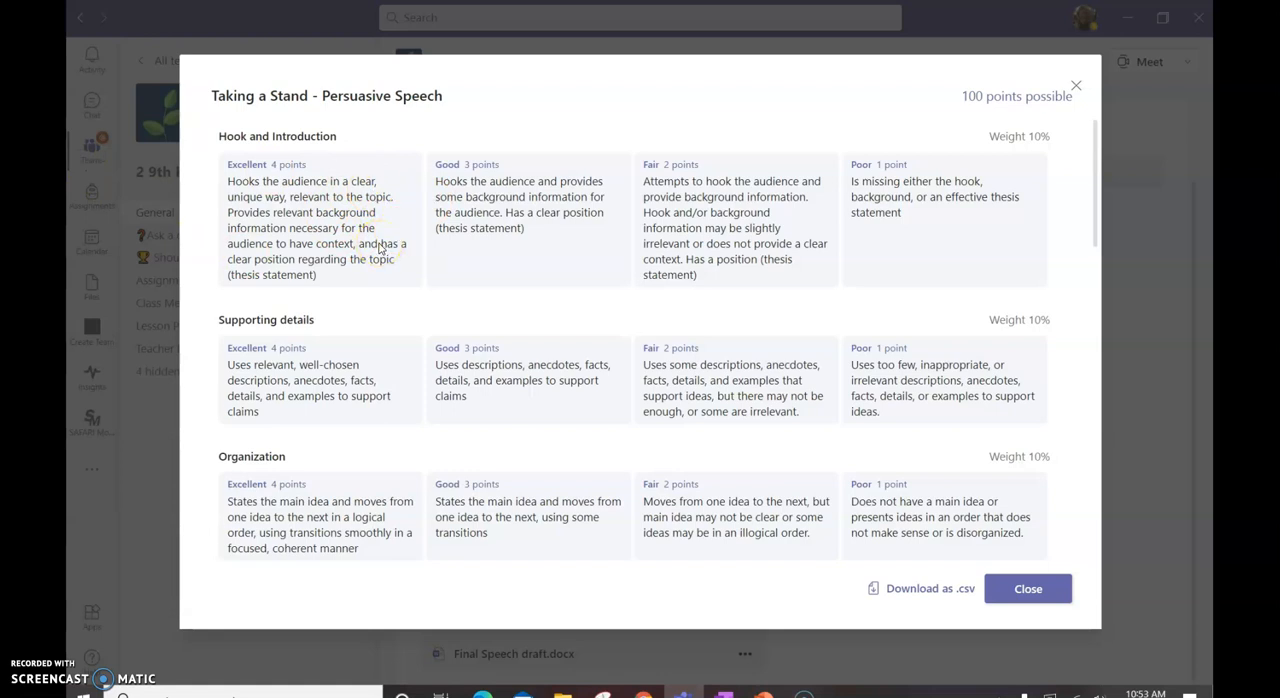
# Step: Read the persuasive speech rubric down to the Works Cited criterion, then close it
pyautogui.scroll(-3)
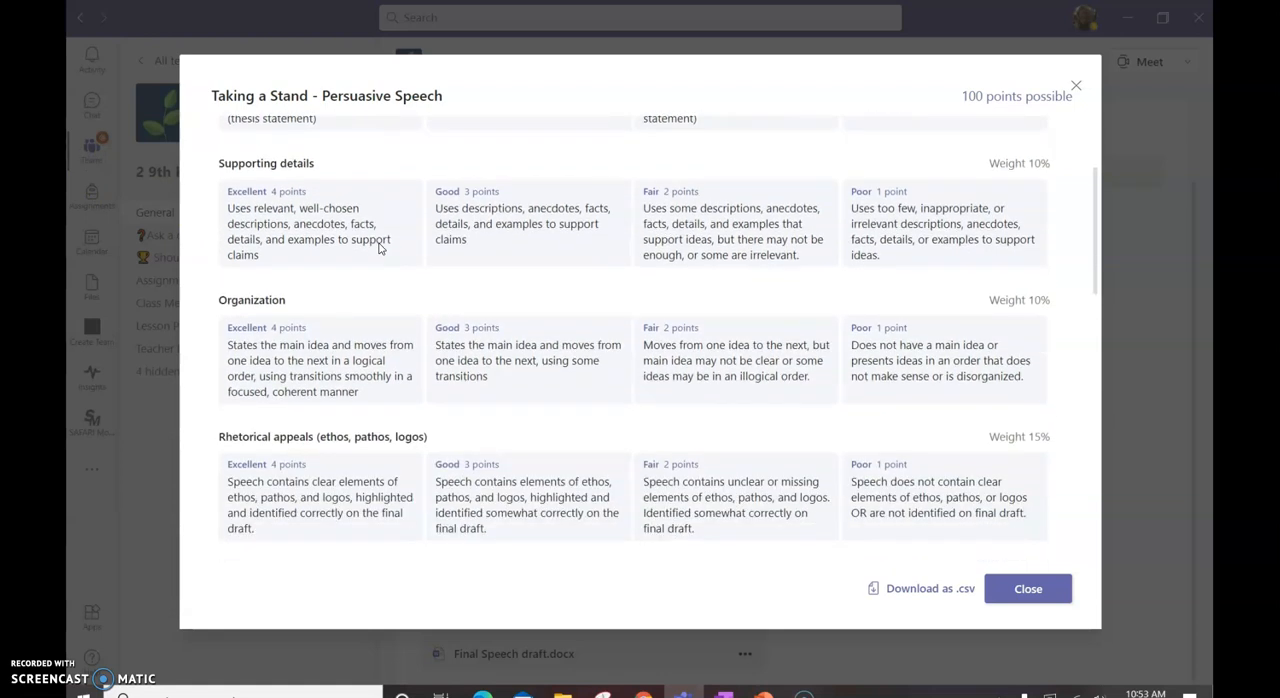
pyautogui.scroll(-3)
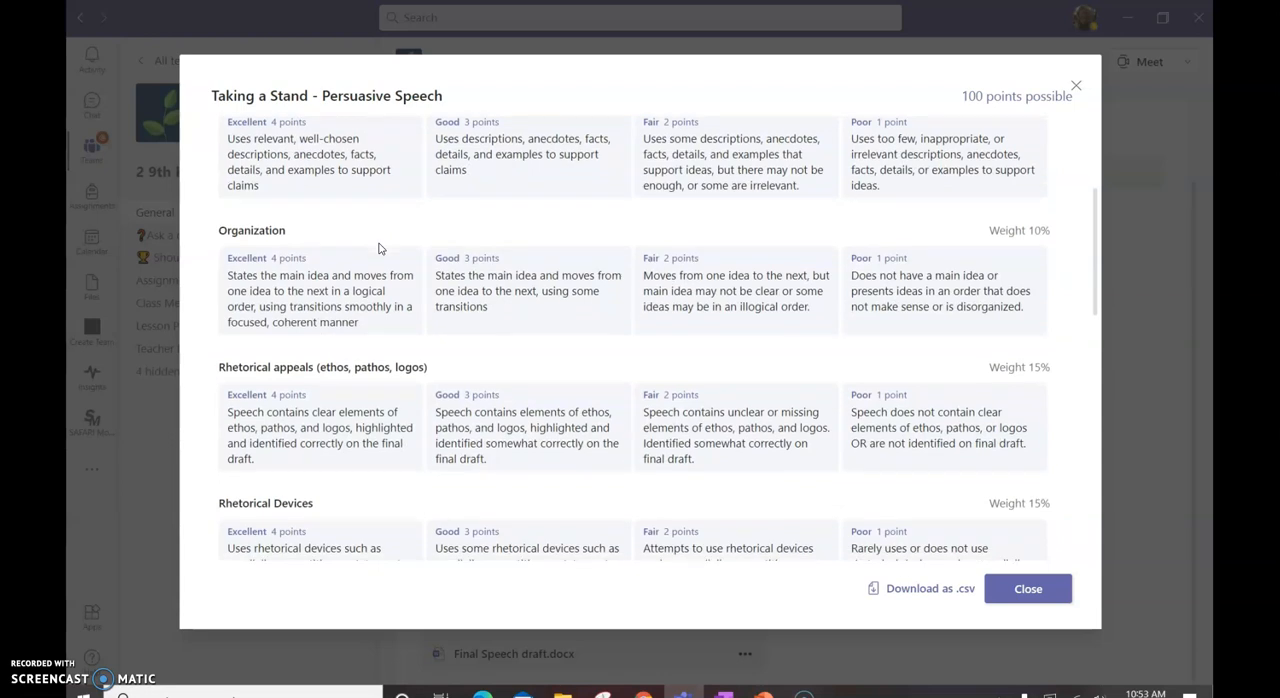
pyautogui.scroll(-3)
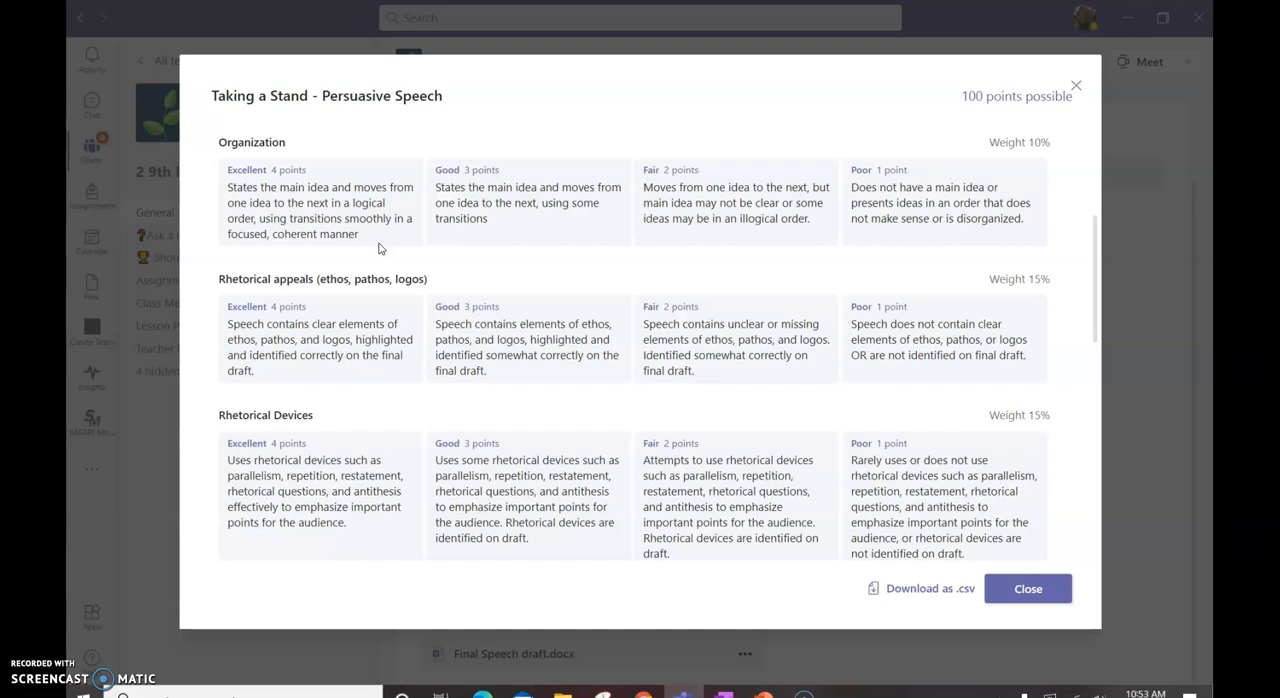
pyautogui.scroll(-3)
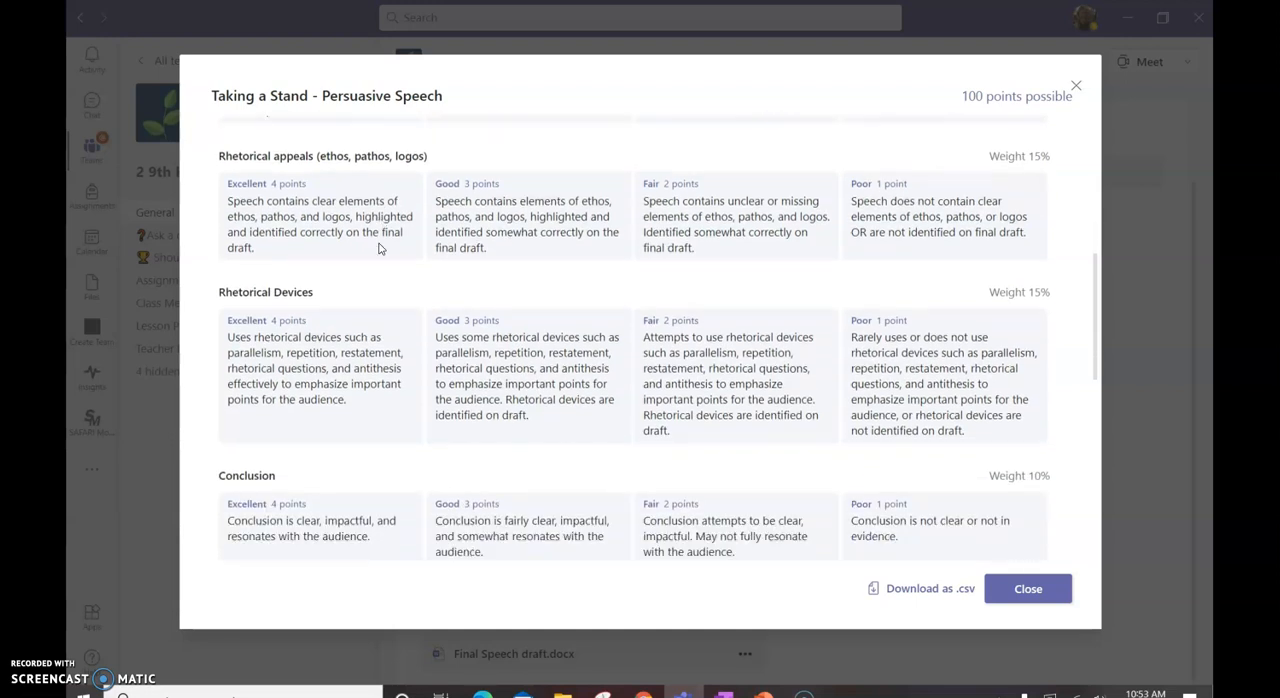
pyautogui.scroll(-3)
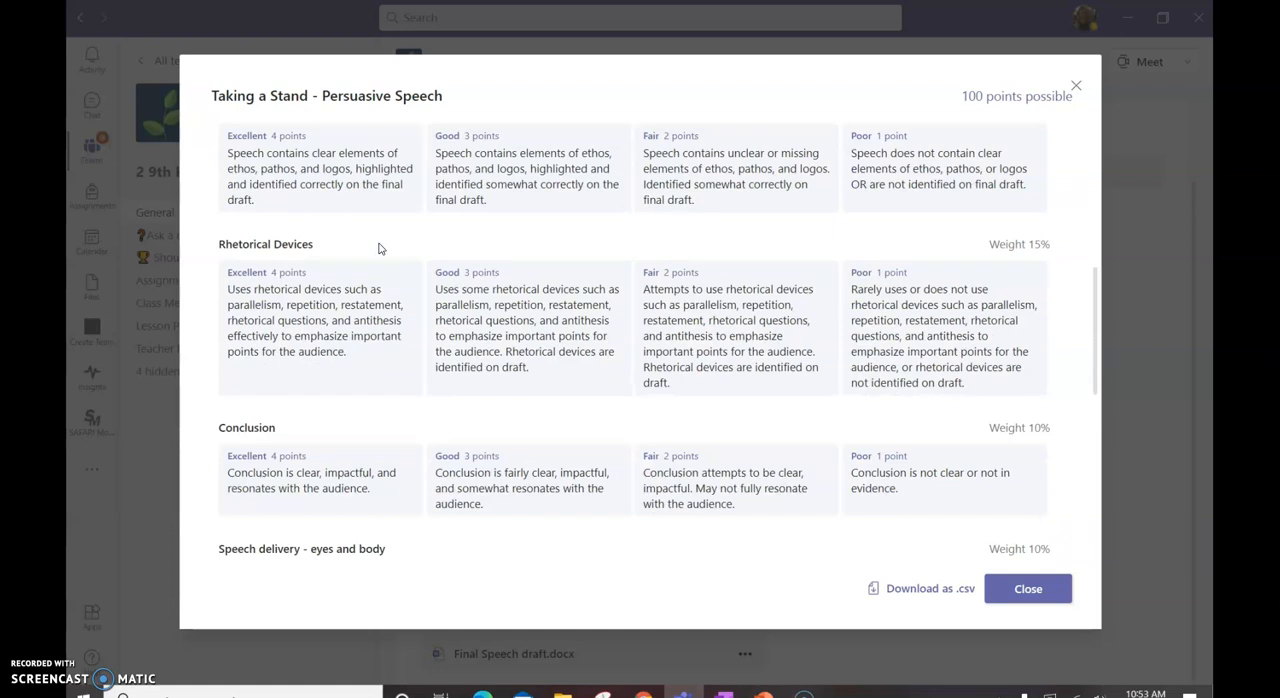
pyautogui.scroll(-3)
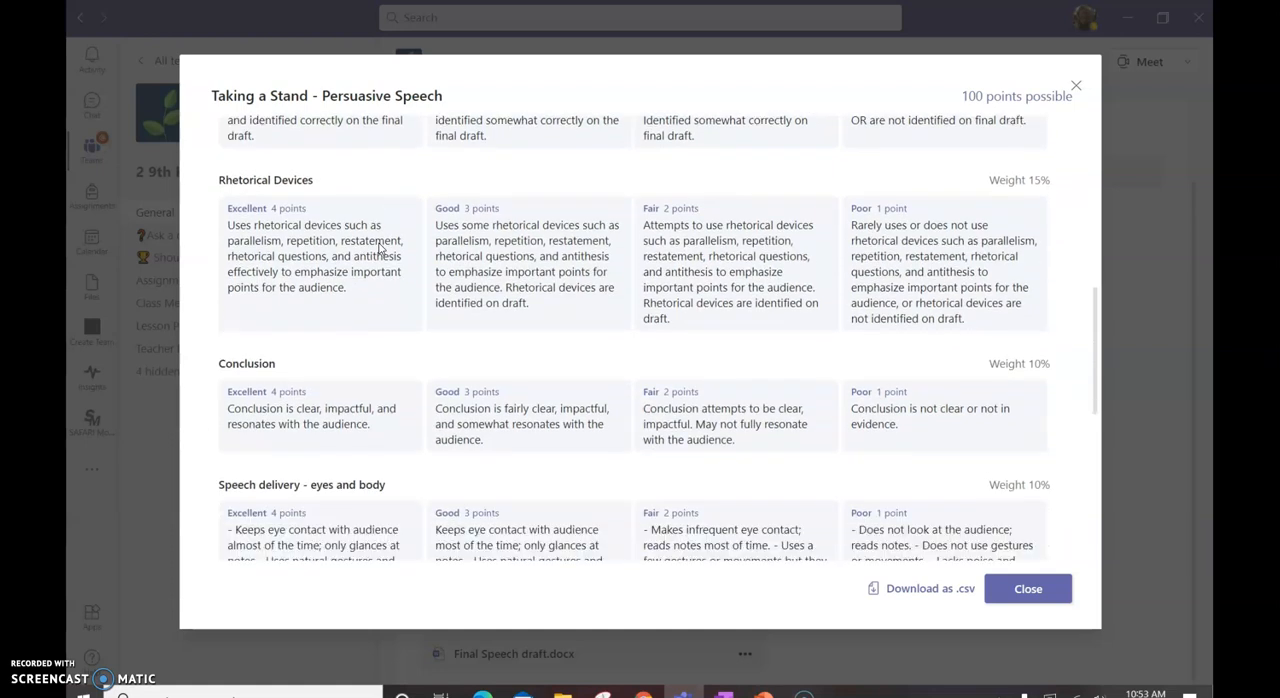
pyautogui.scroll(-3)
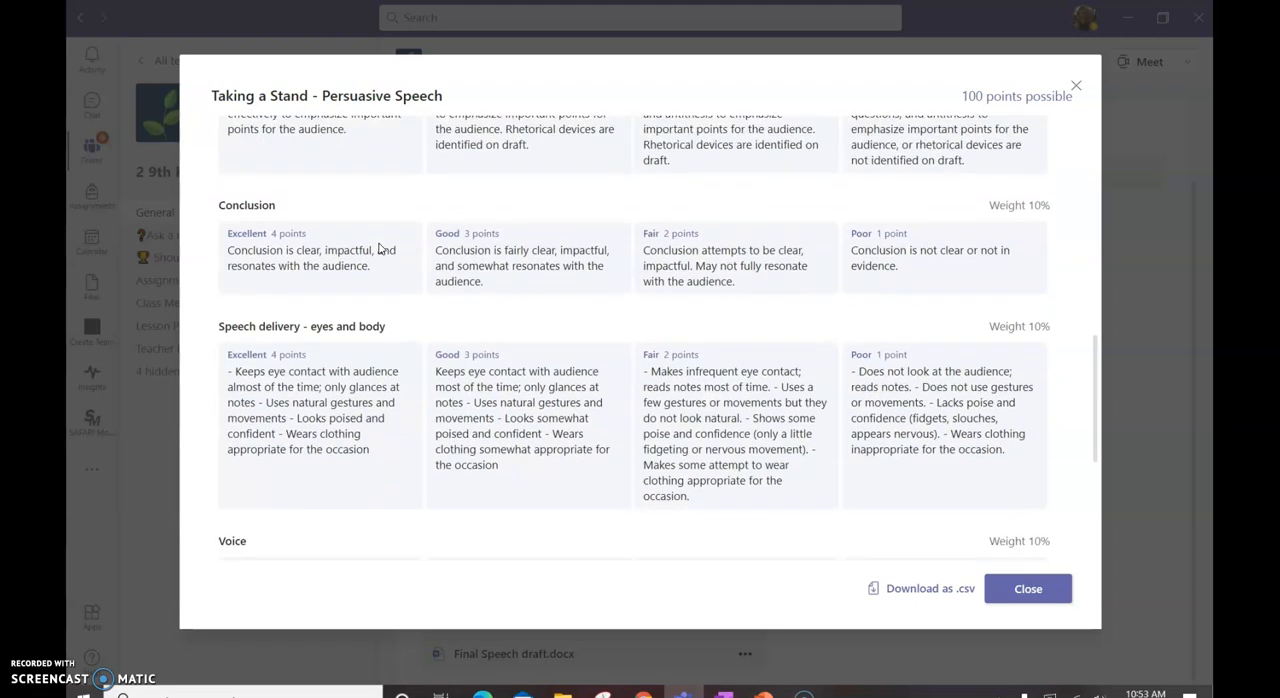
pyautogui.scroll(-3)
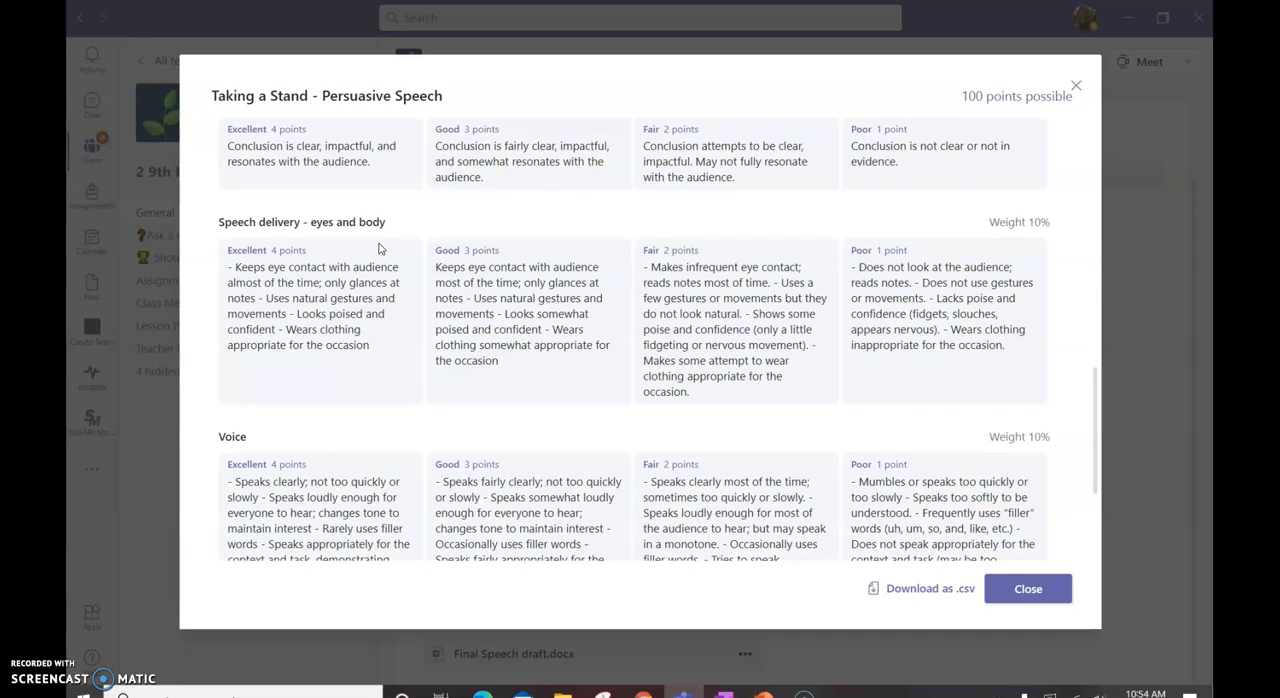
pyautogui.scroll(-3)
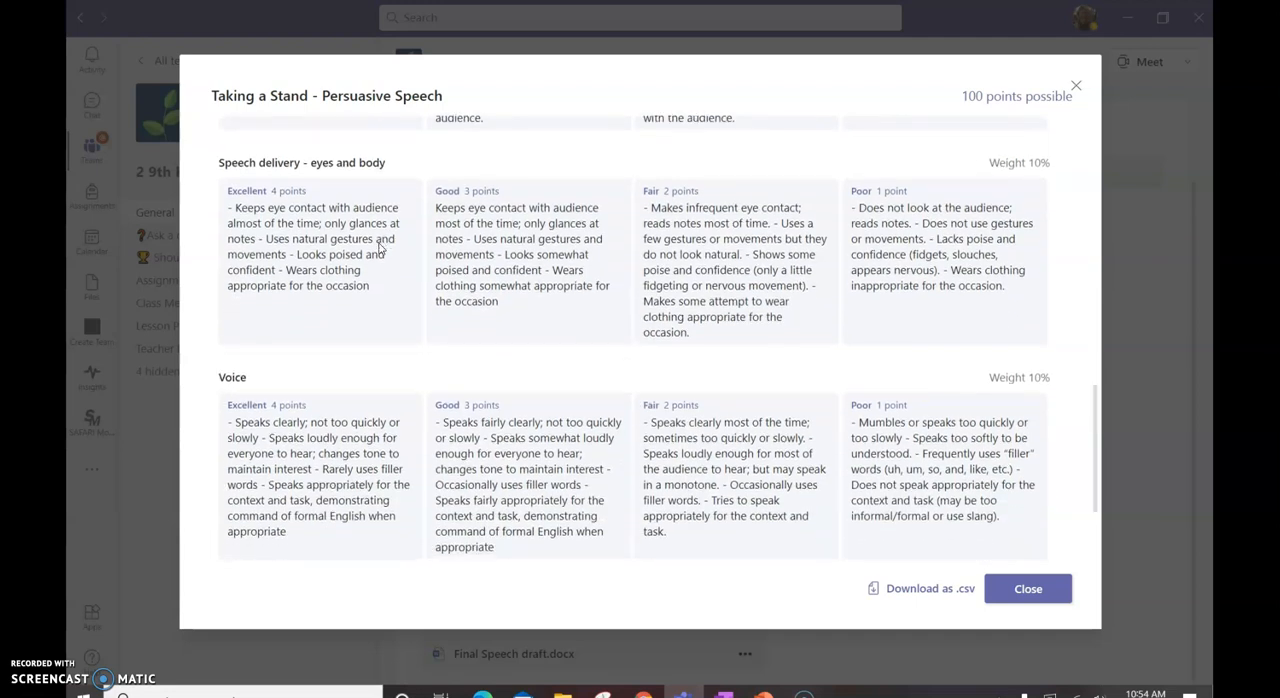
pyautogui.scroll(-3)
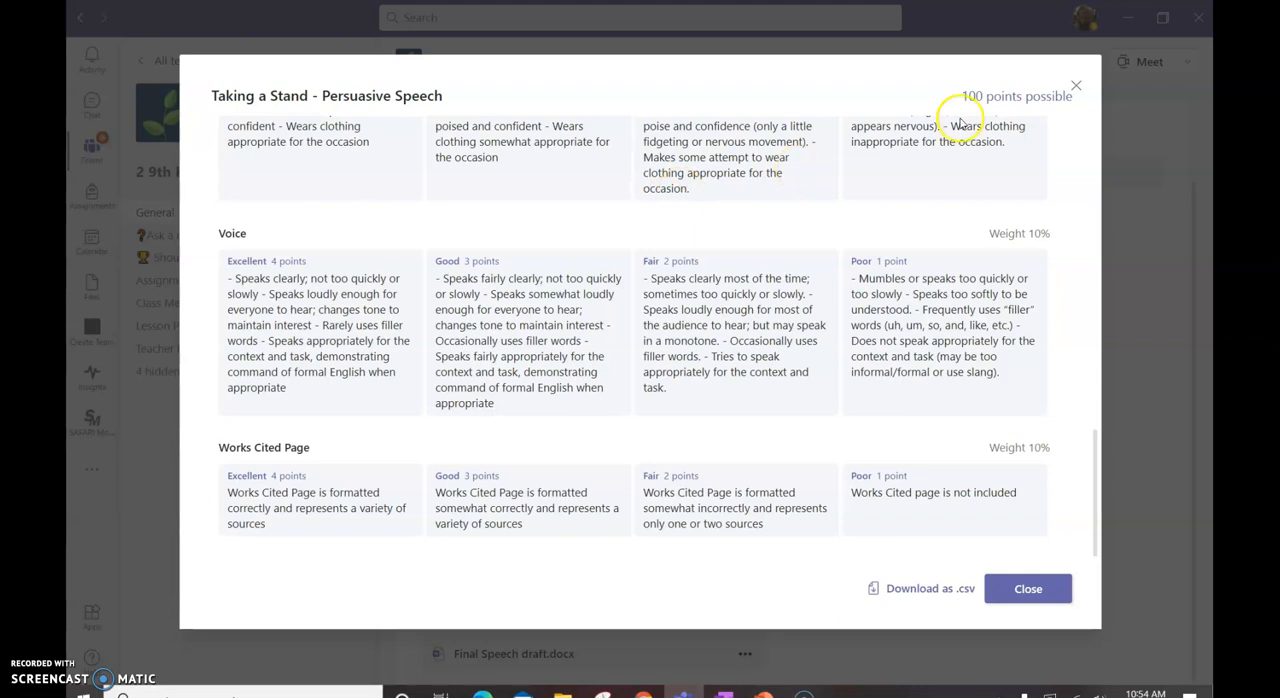
pyautogui.click(1027, 588)
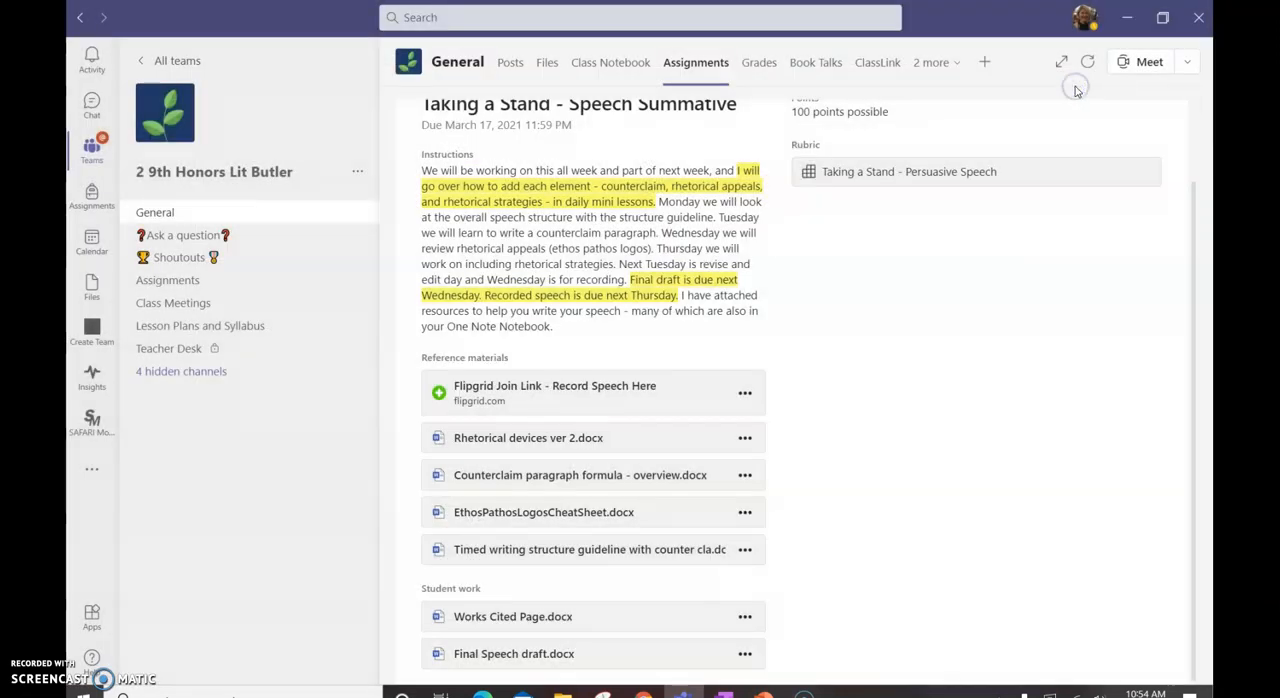
pyautogui.moveTo(994, 402)
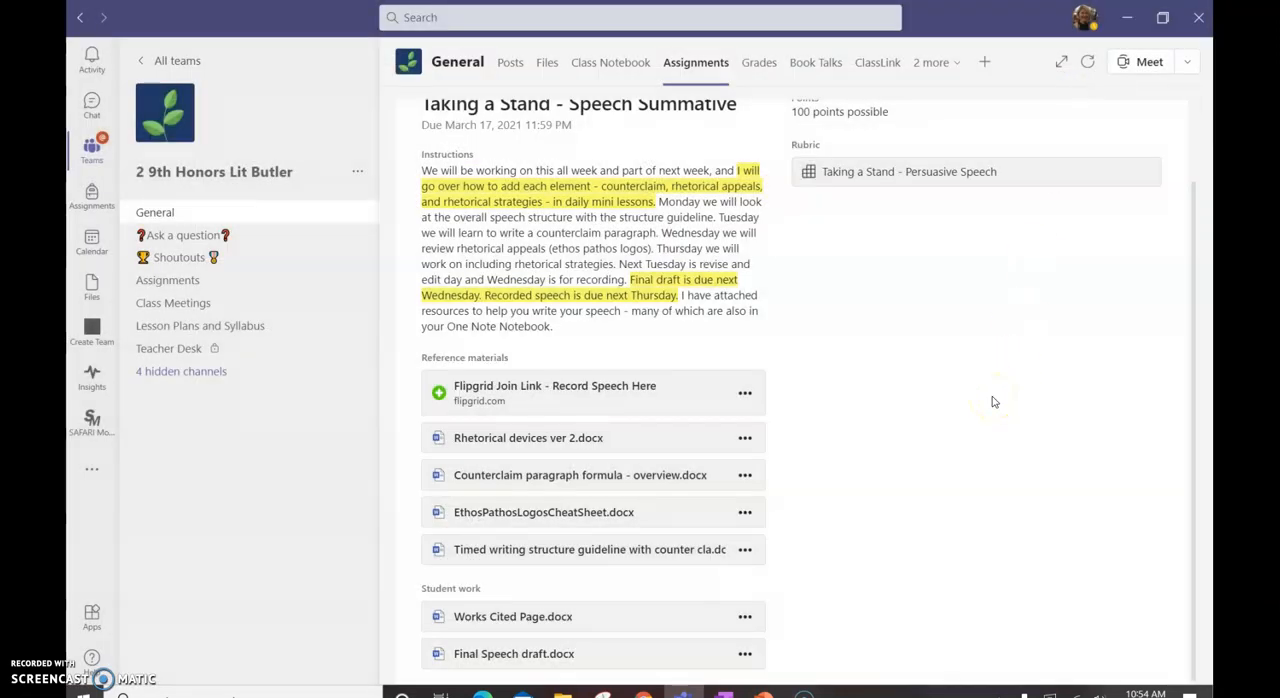
pyautogui.moveTo(560, 550)
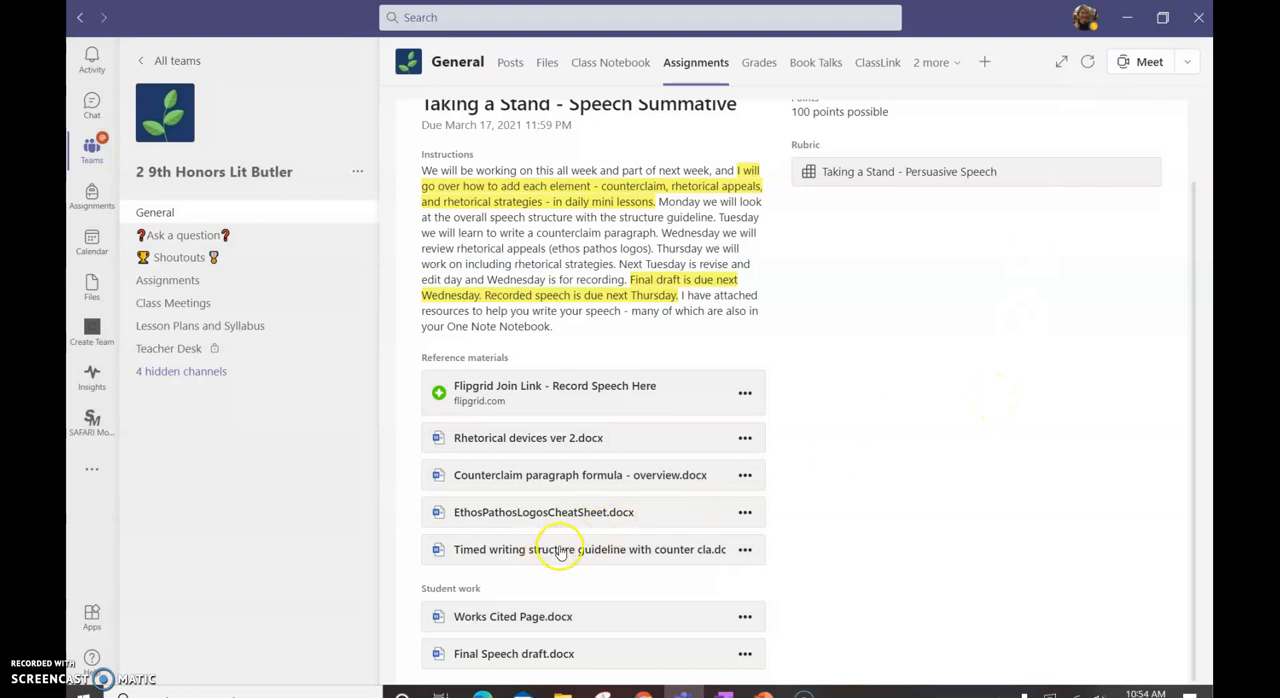
# Step: Open 'Timed writing structure guideline with counter cla.docx' from Reference materials
pyautogui.click(561, 549)
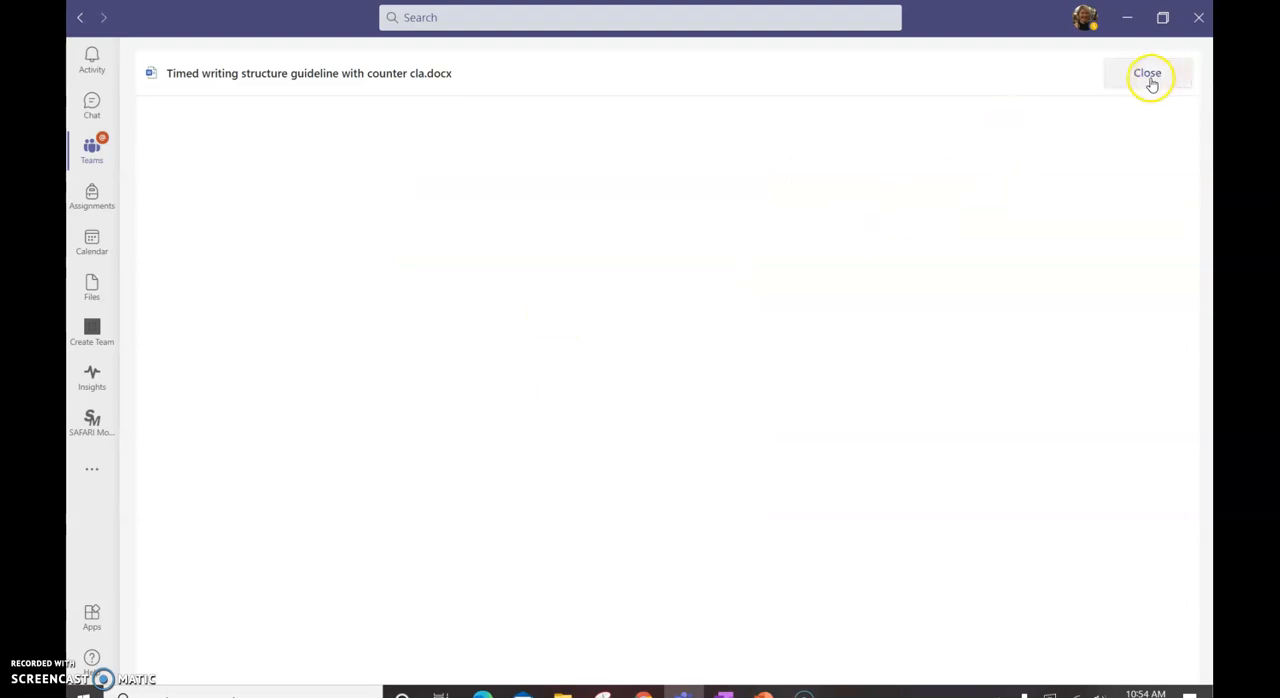
pyautogui.moveTo(92, 660)
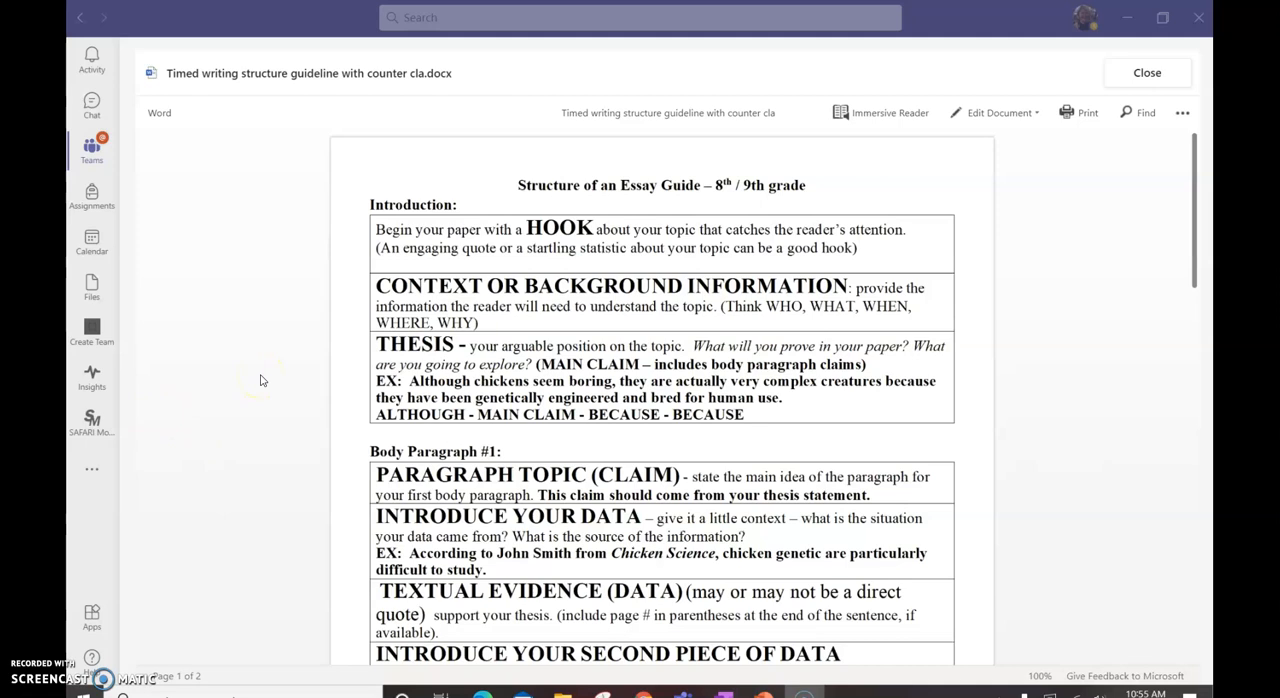
pyautogui.scroll(-3)
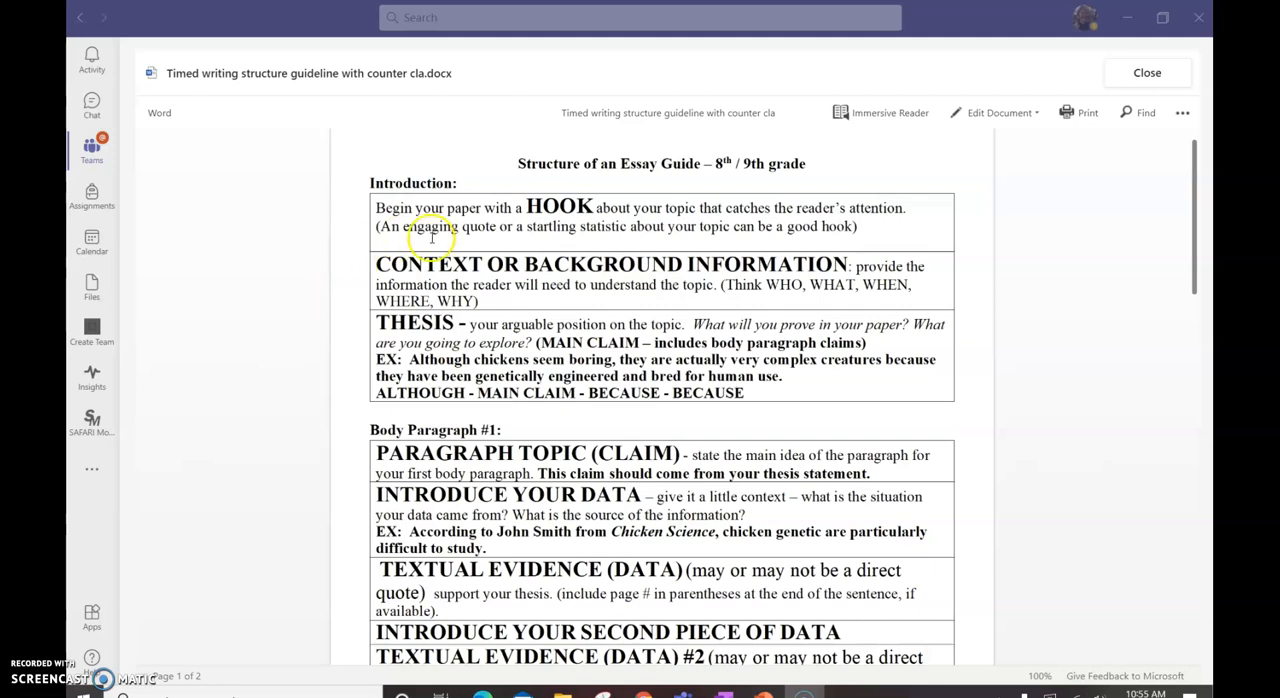
pyautogui.moveTo(714, 272)
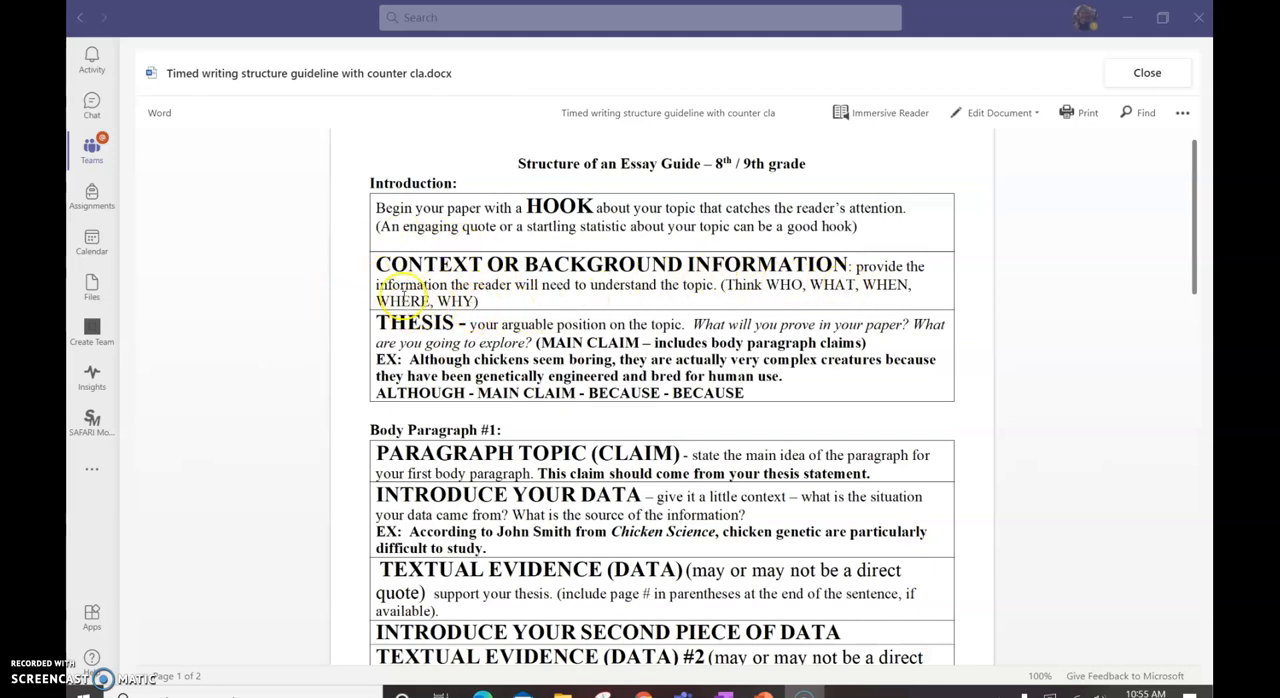
pyautogui.moveTo(455, 278)
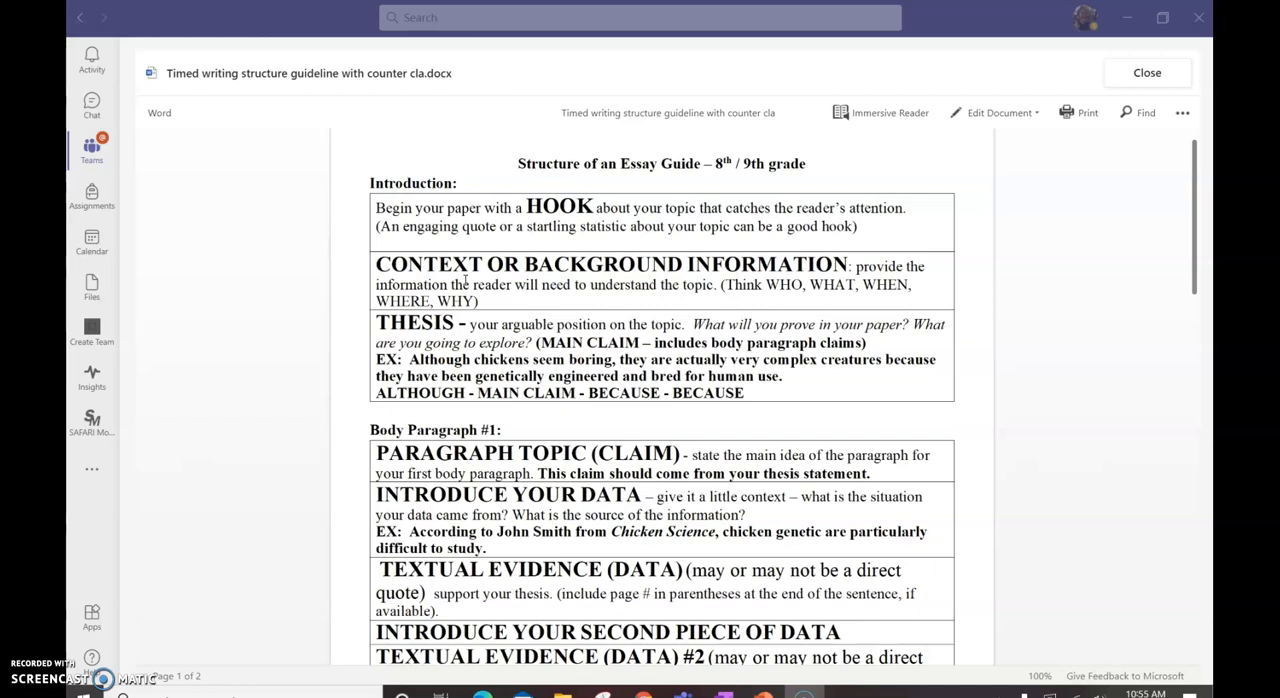
pyautogui.doubleClick(519, 376)
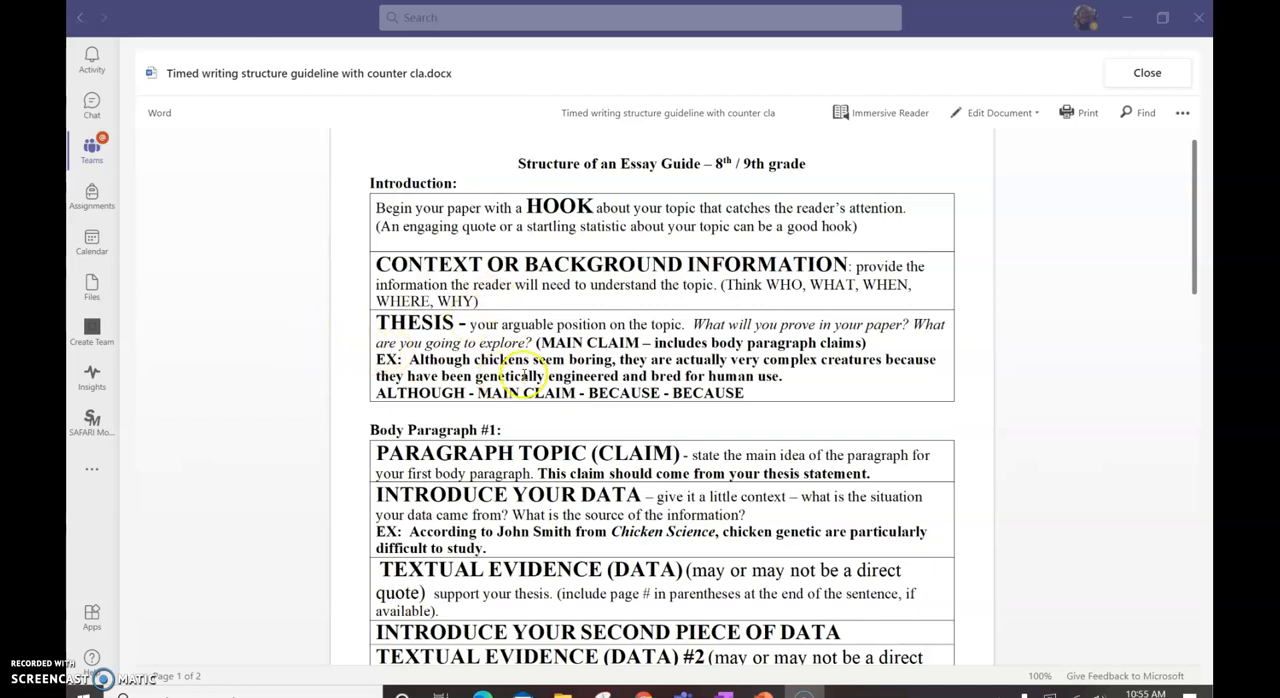
pyautogui.moveTo(391, 352)
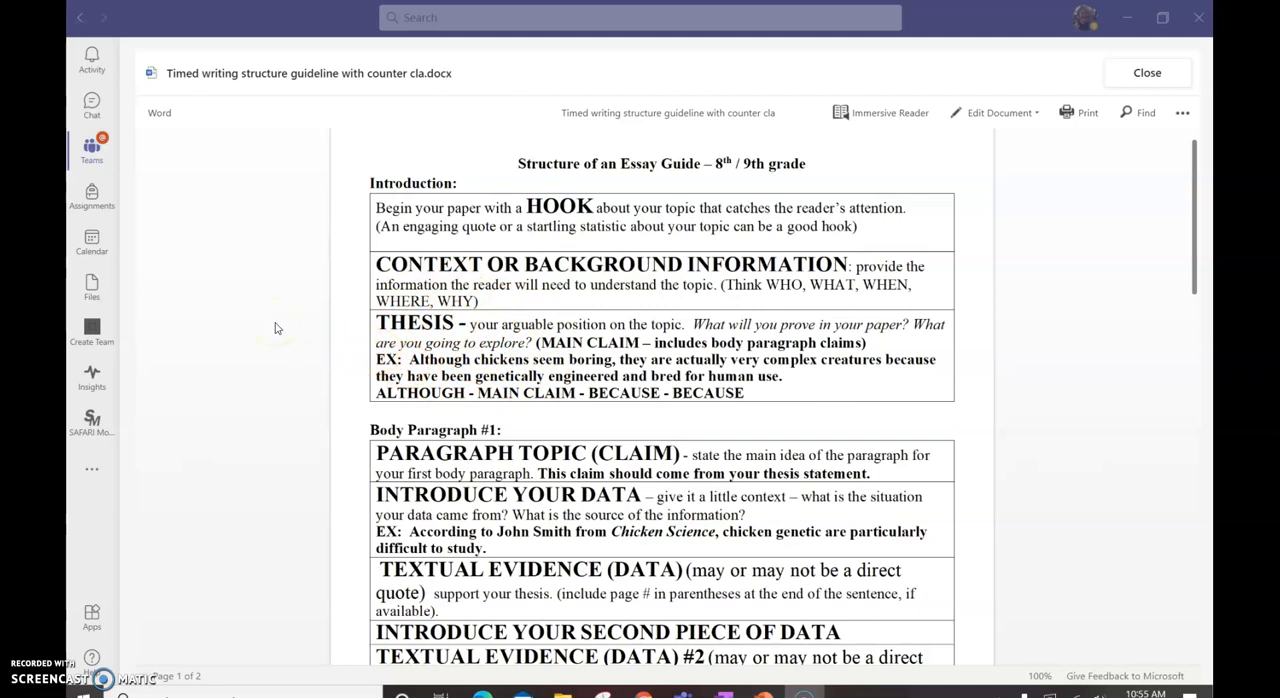
pyautogui.scroll(-3)
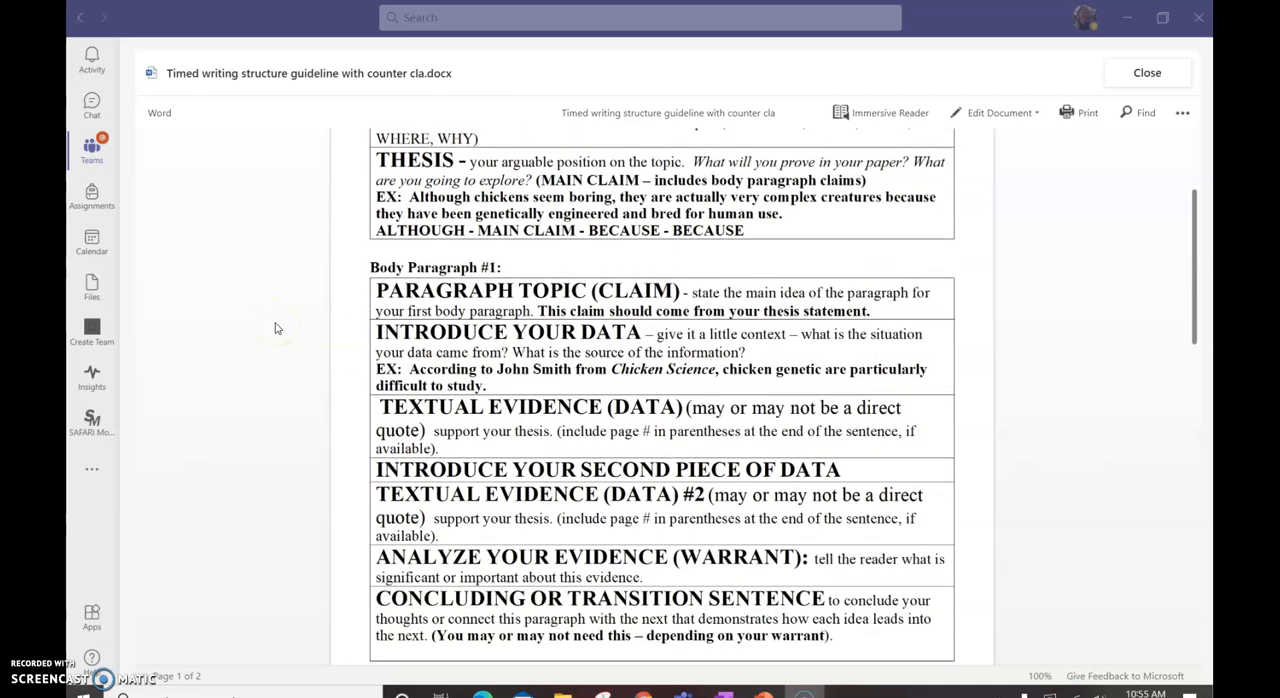
pyautogui.scroll(-3)
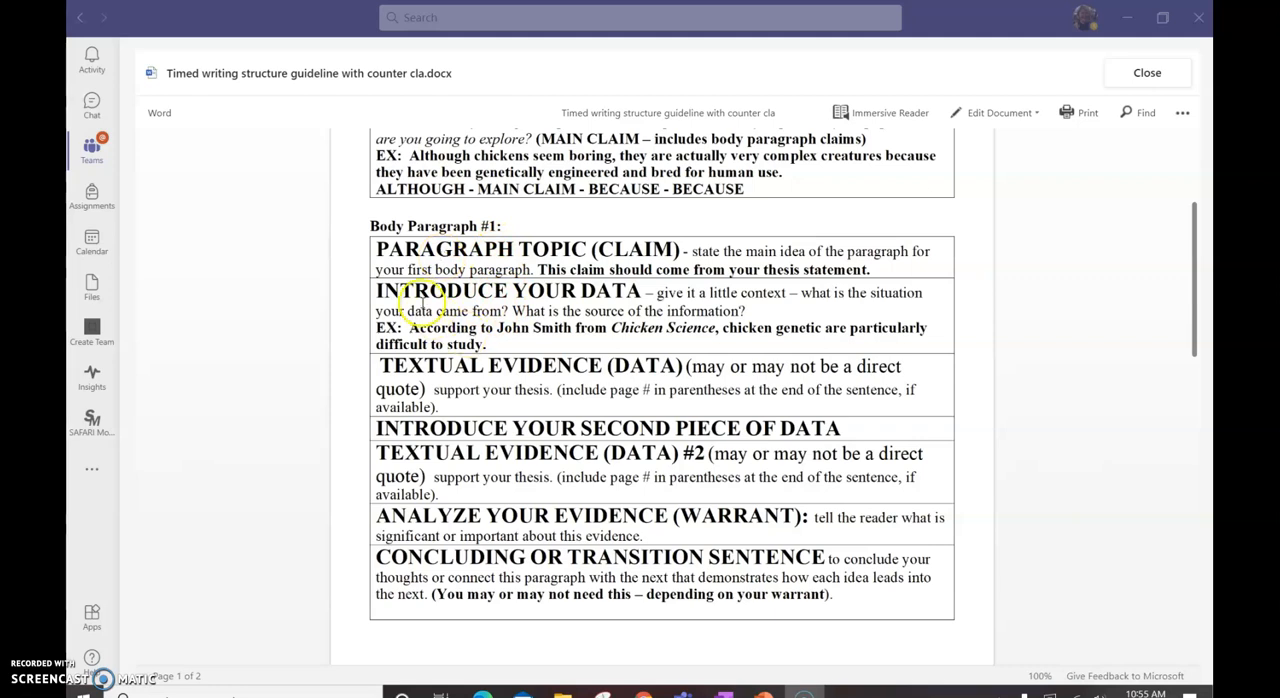
pyautogui.moveTo(600, 310)
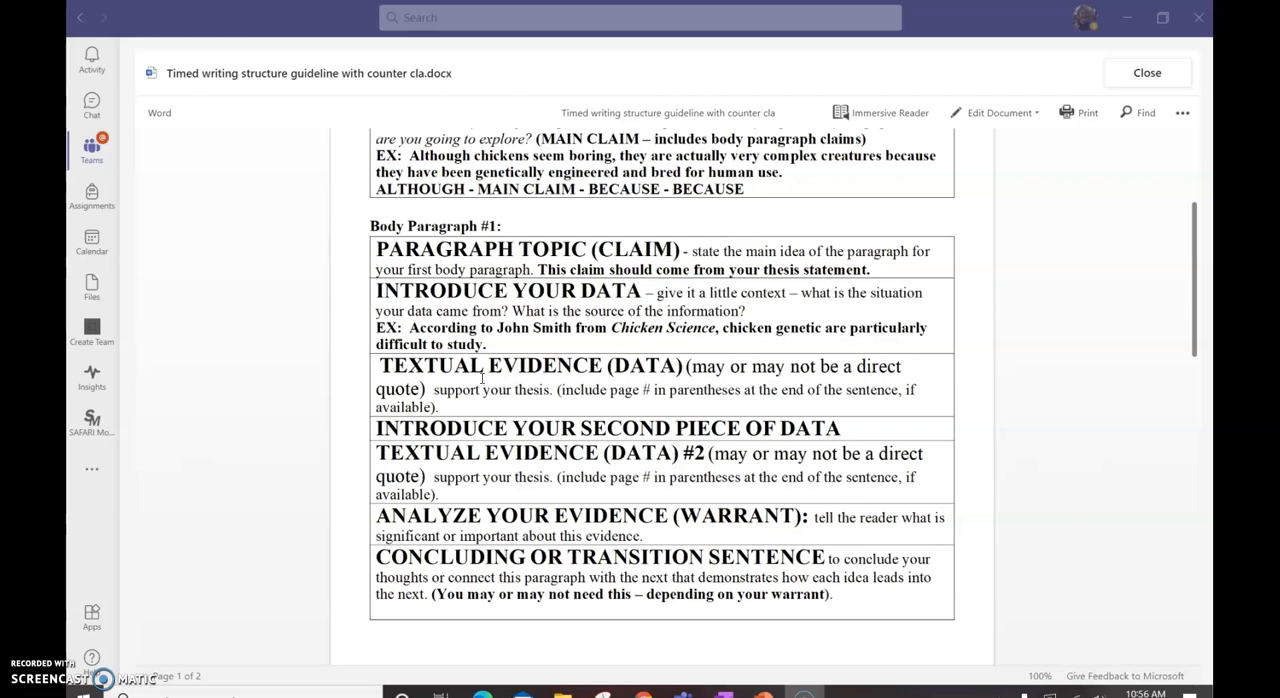
pyautogui.scroll(-3)
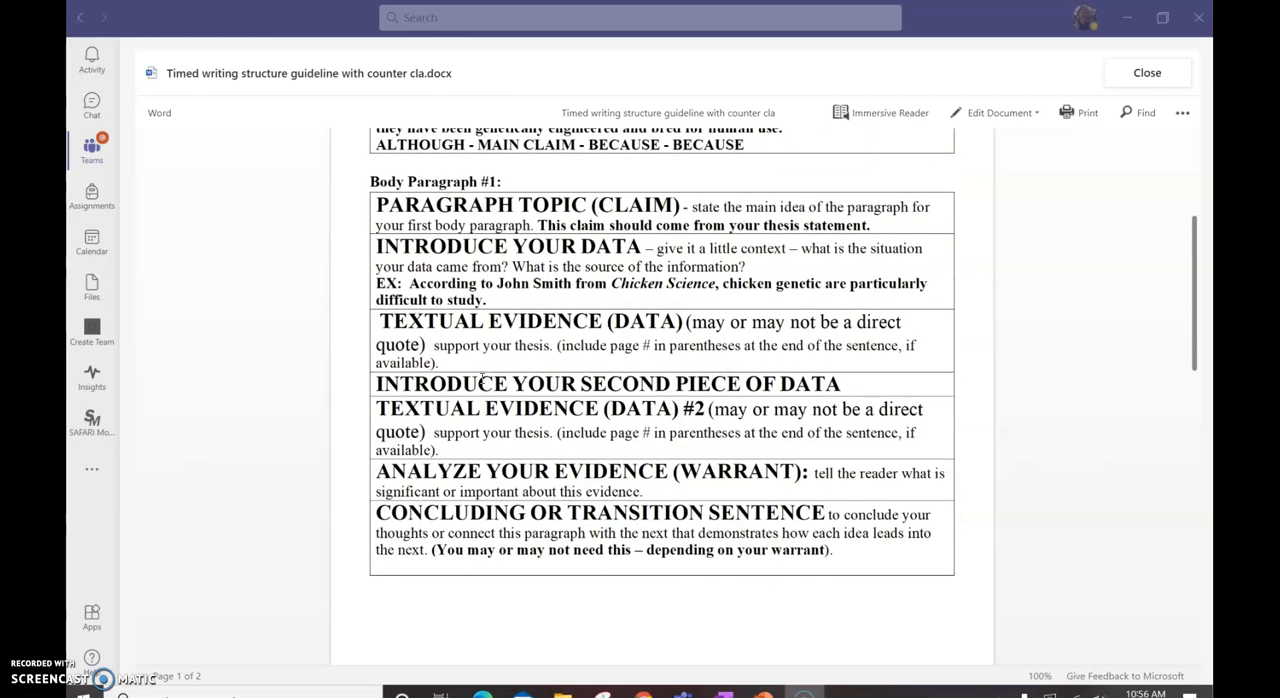
pyautogui.scroll(-3)
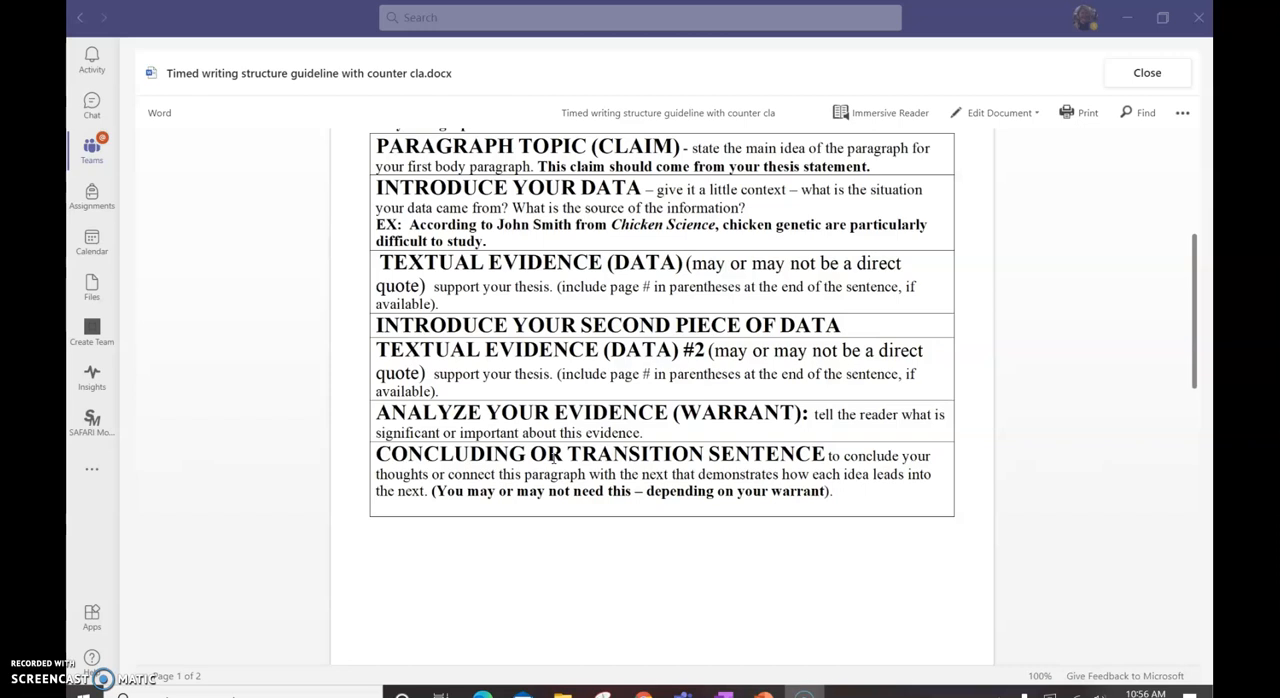
pyautogui.scroll(-3)
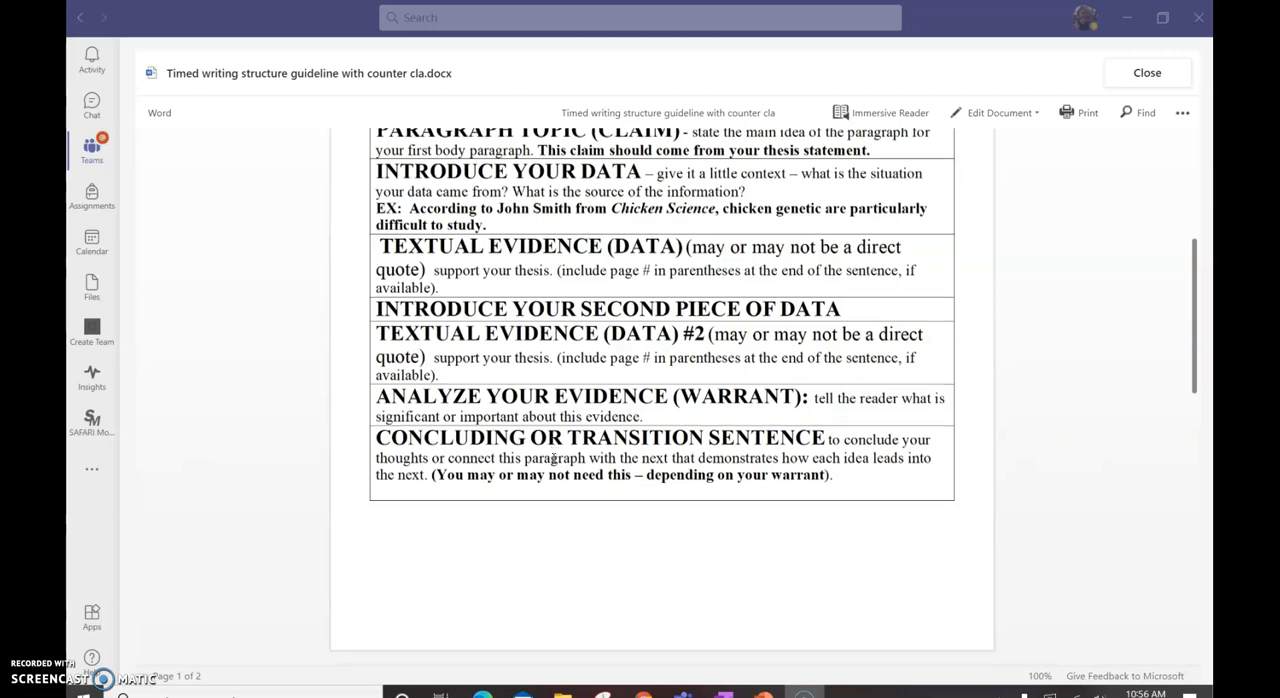
pyautogui.scroll(-3)
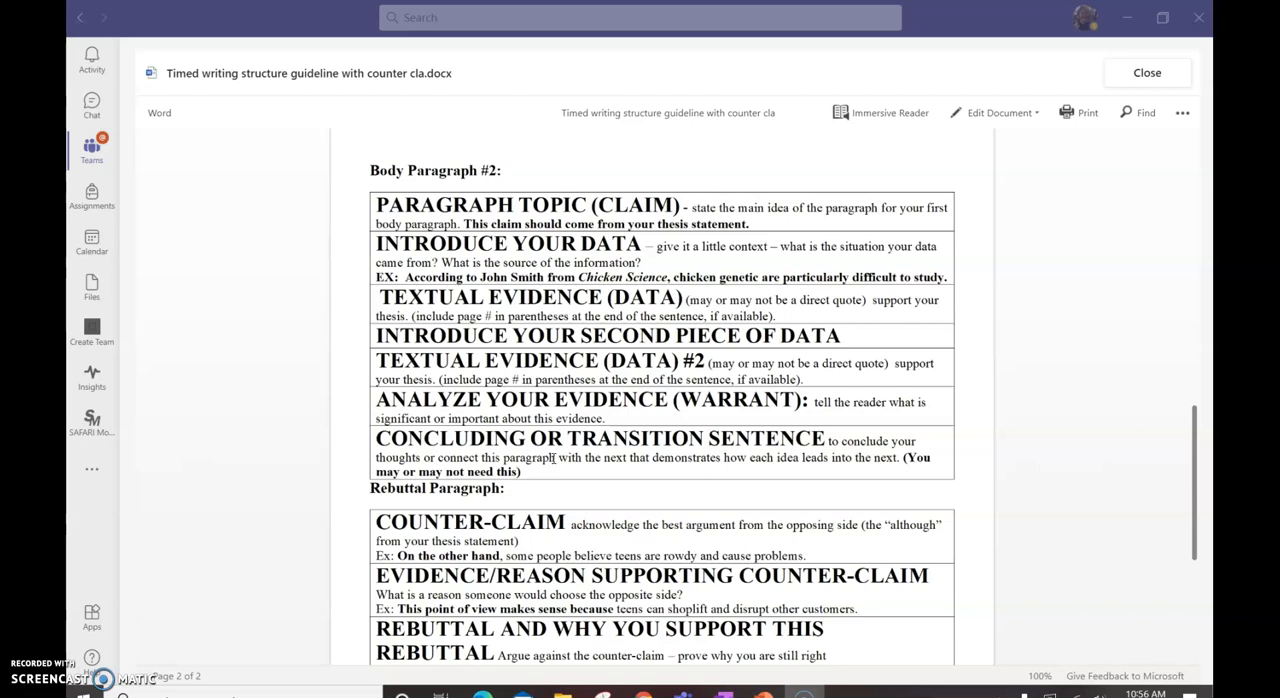
# Step: Read page 2 of the guideline through its Conclusion section, then close the document
pyautogui.scroll(-3)
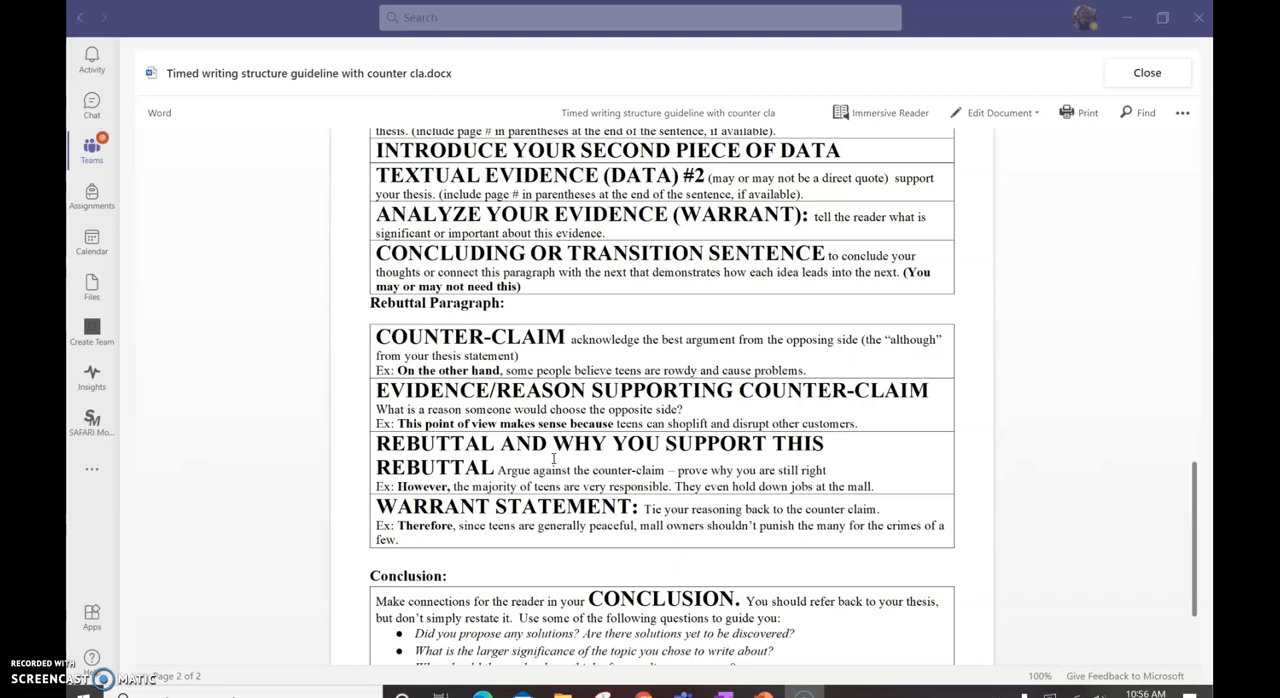
pyautogui.scroll(-3)
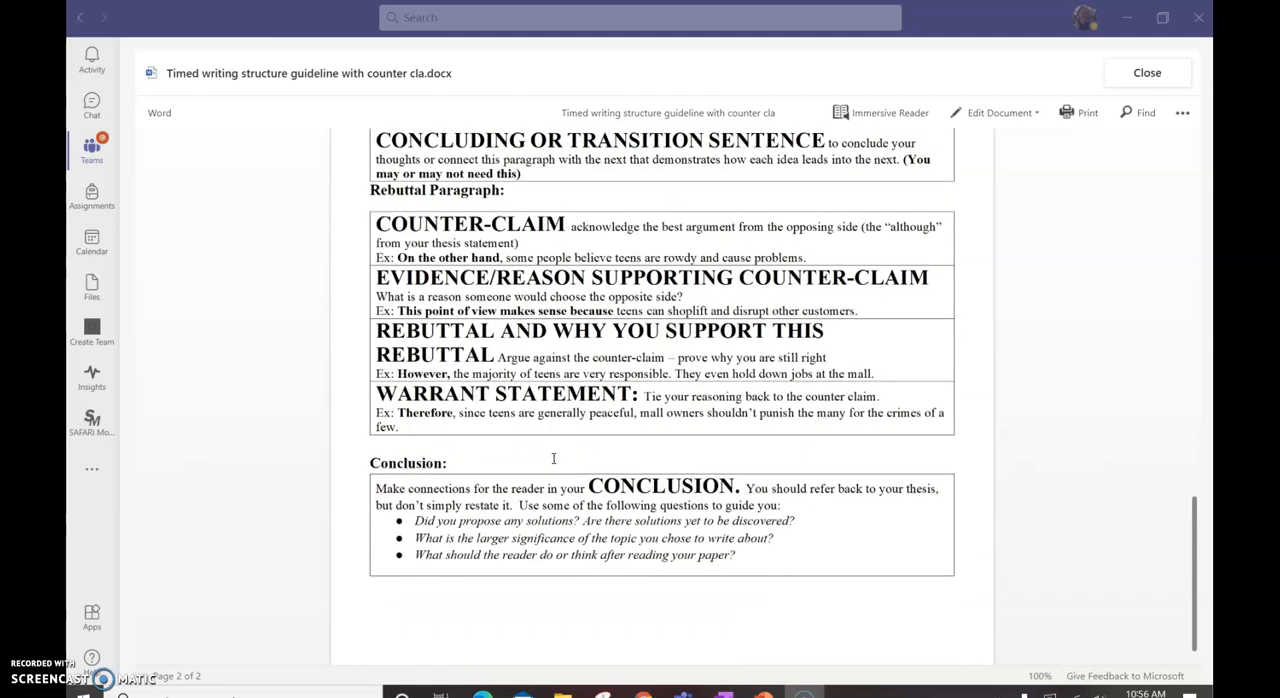
pyautogui.scroll(-3)
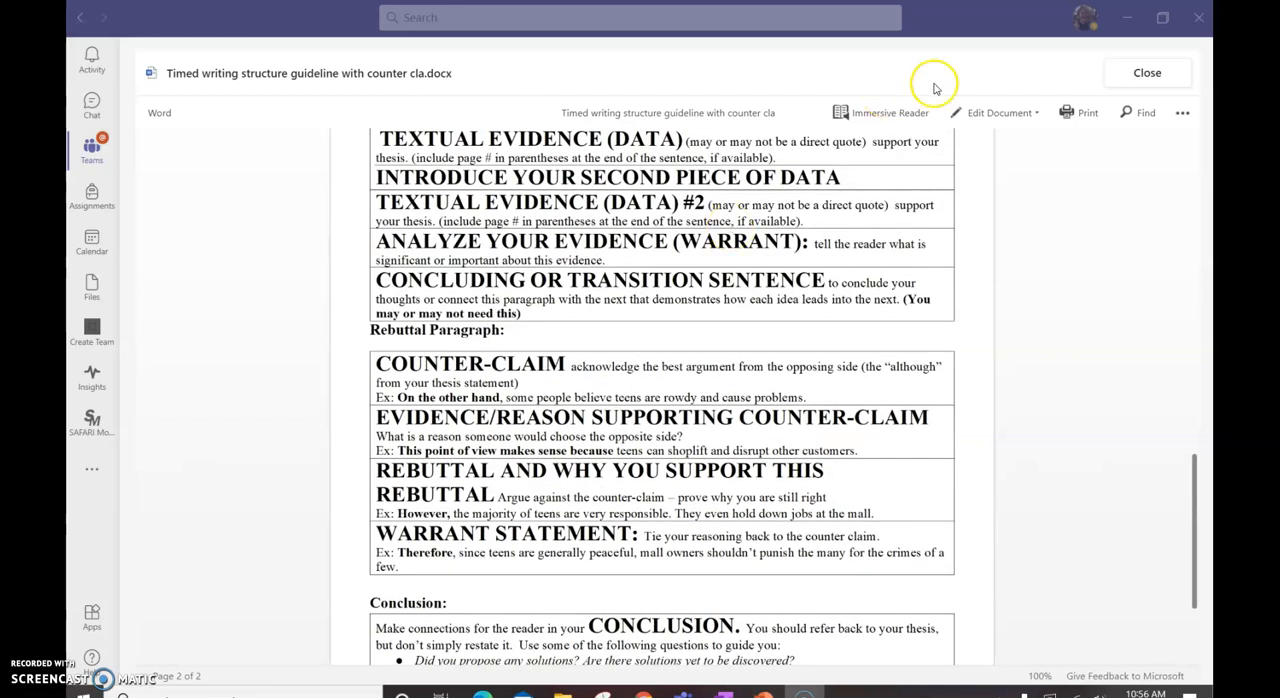
pyautogui.click(1146, 72)
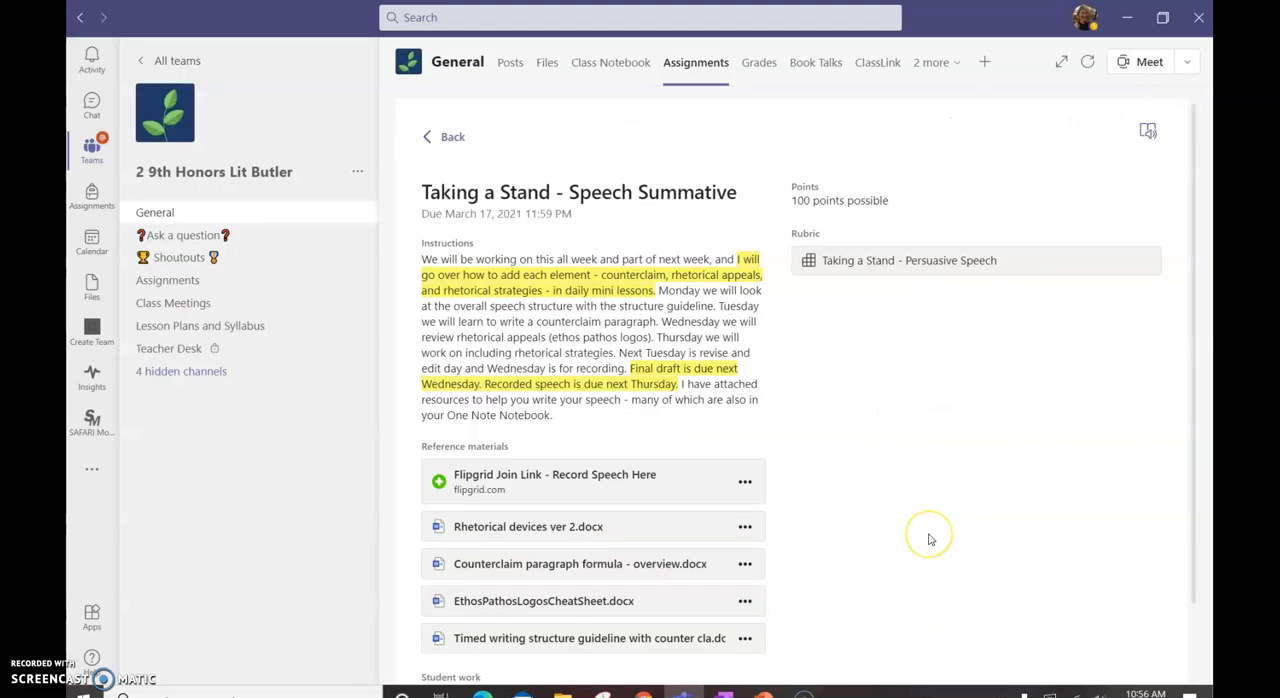
pyautogui.moveTo(1125, 73)
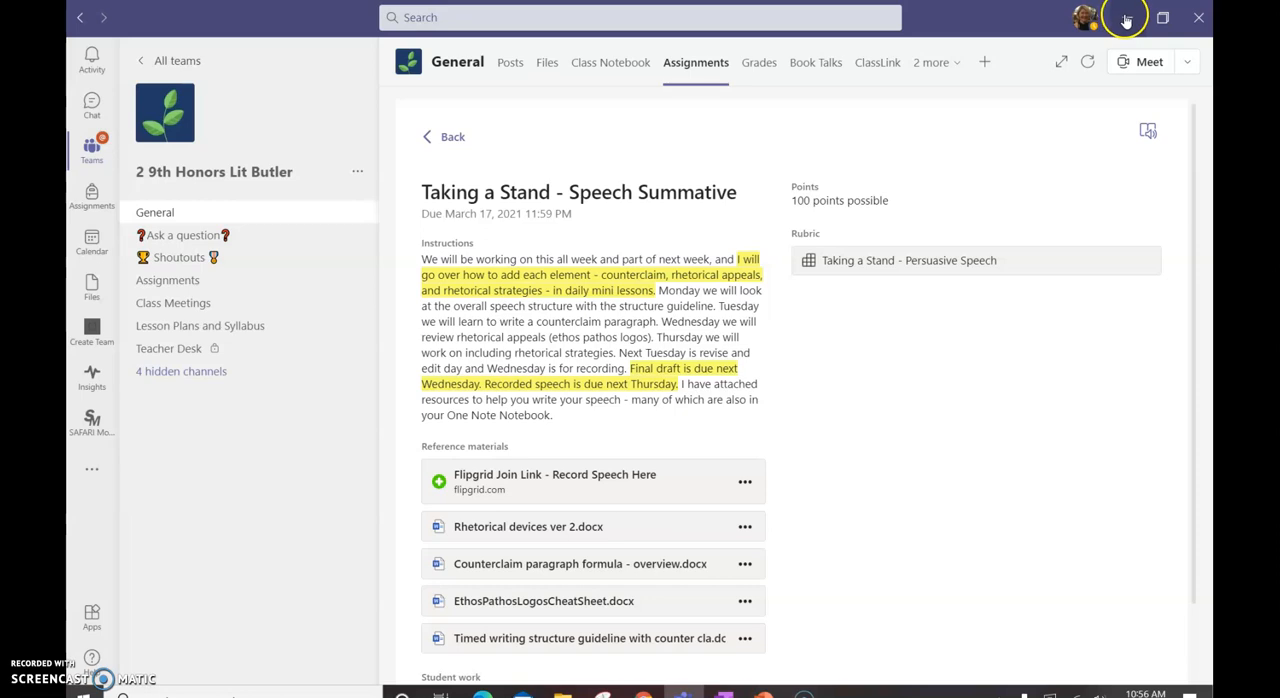
pyautogui.moveTo(1031, 285)
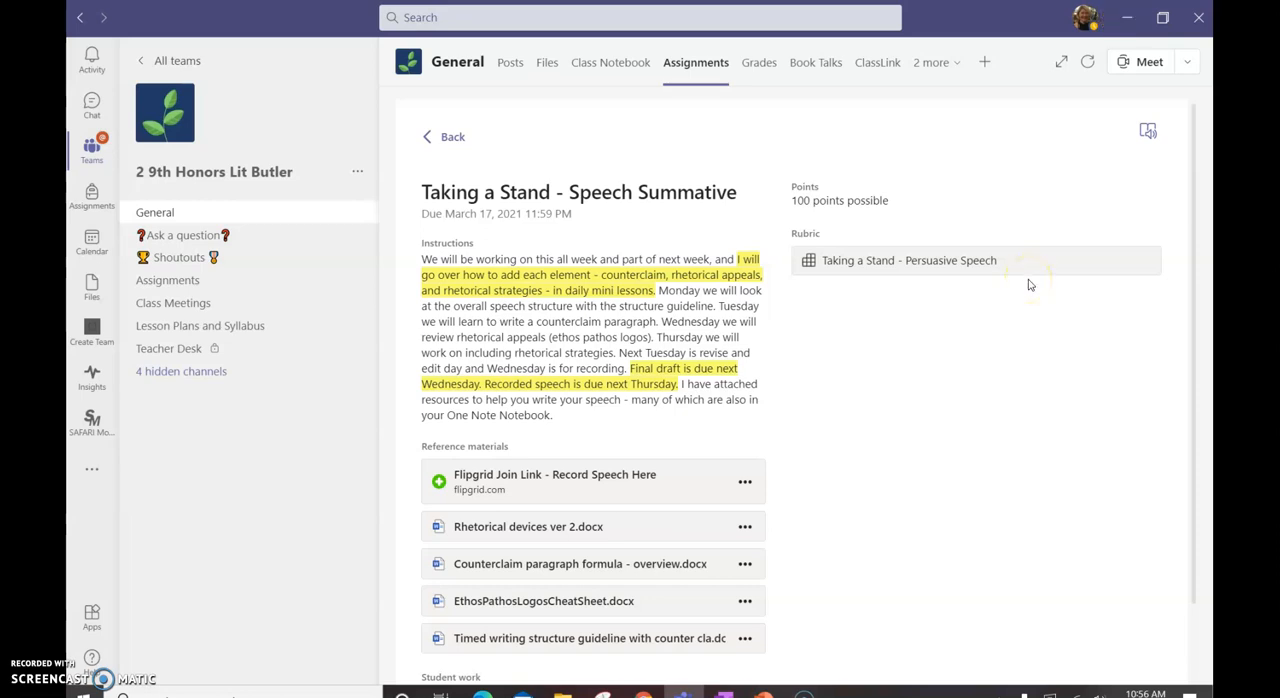
pyautogui.moveTo(180, 480)
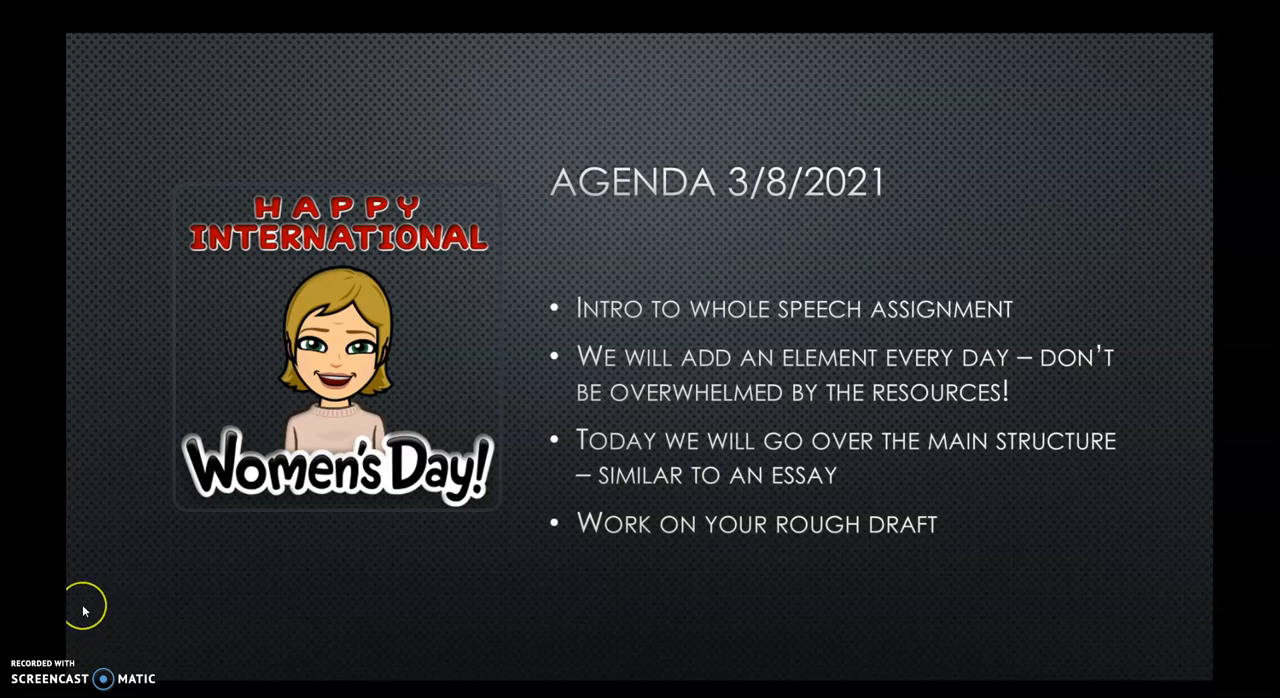
pyautogui.moveTo(133, 613)
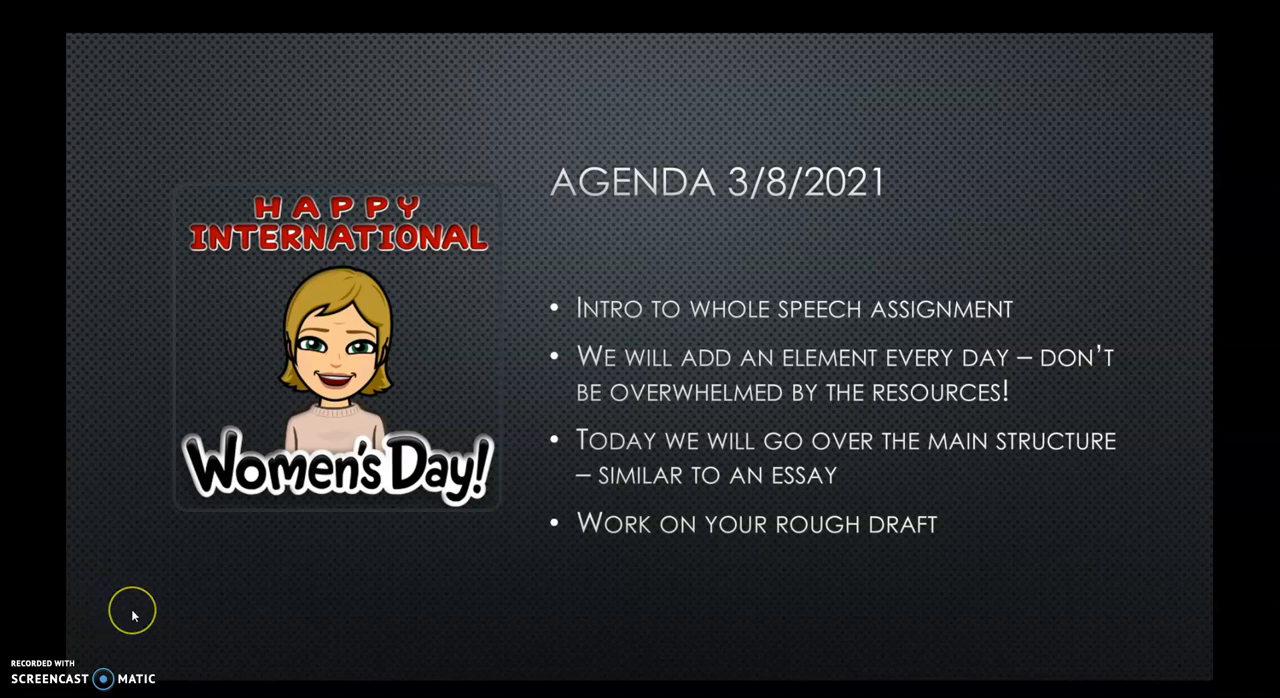